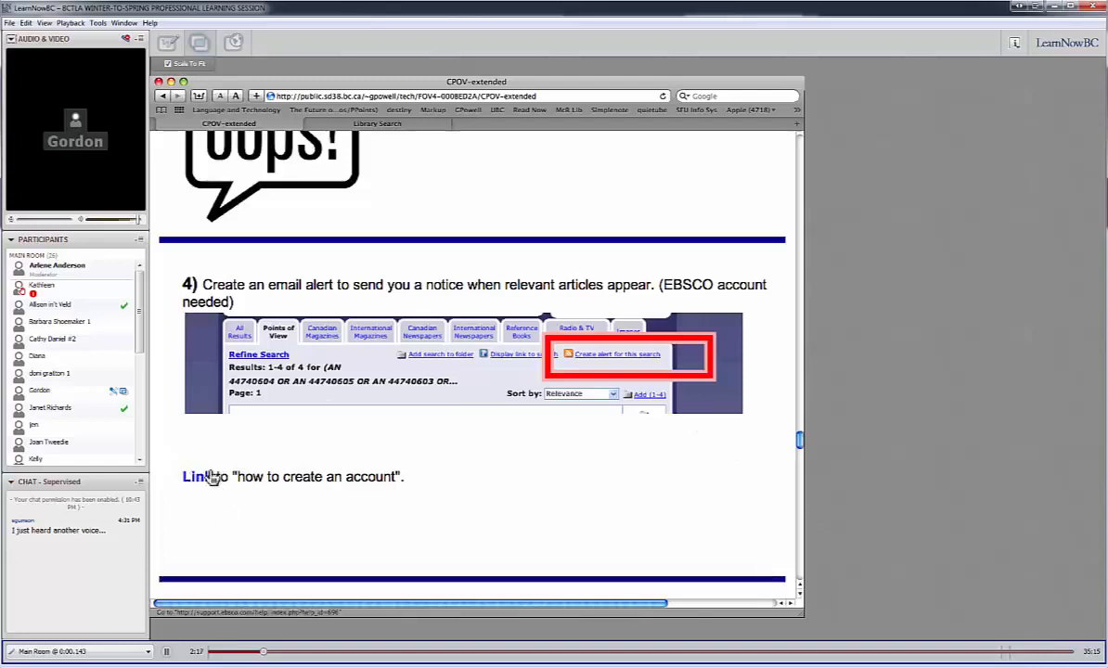
mouse_move(240, 492)
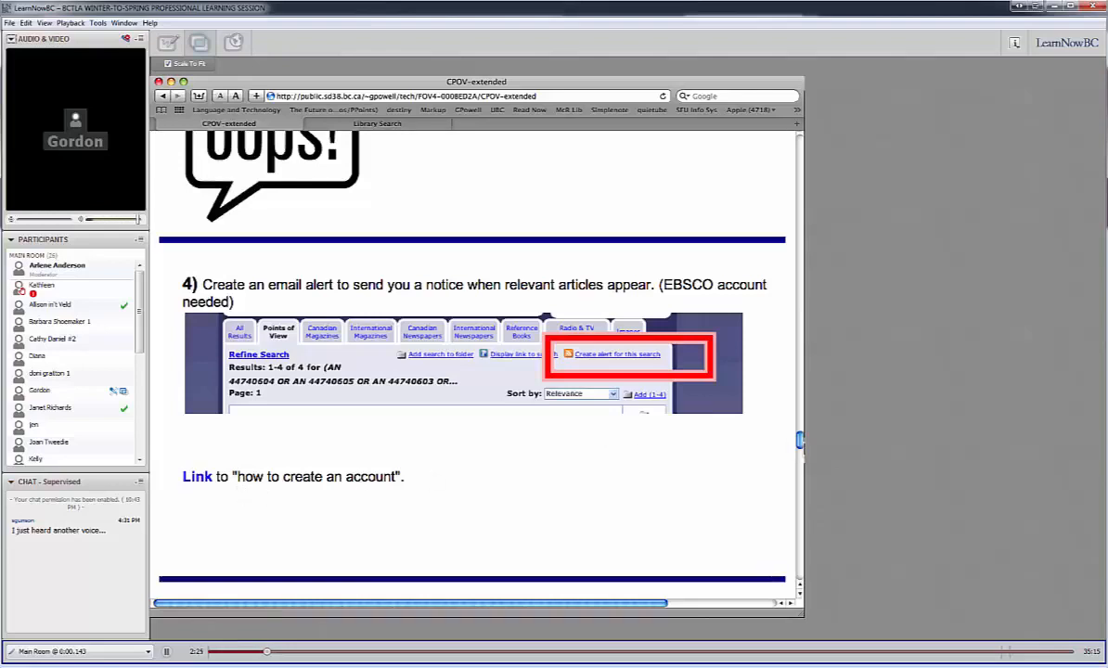
Scroll past step 5 to the Research Guides list, Choosing a Topic through Publication Bias
scroll("down", 3)
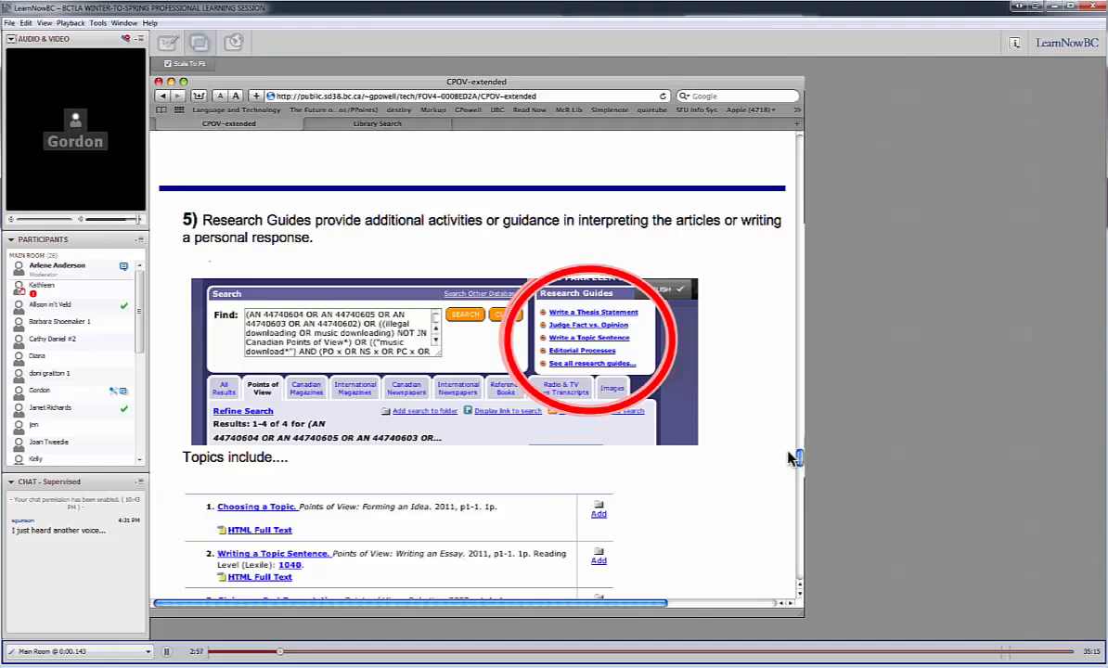
scroll("down", 3)
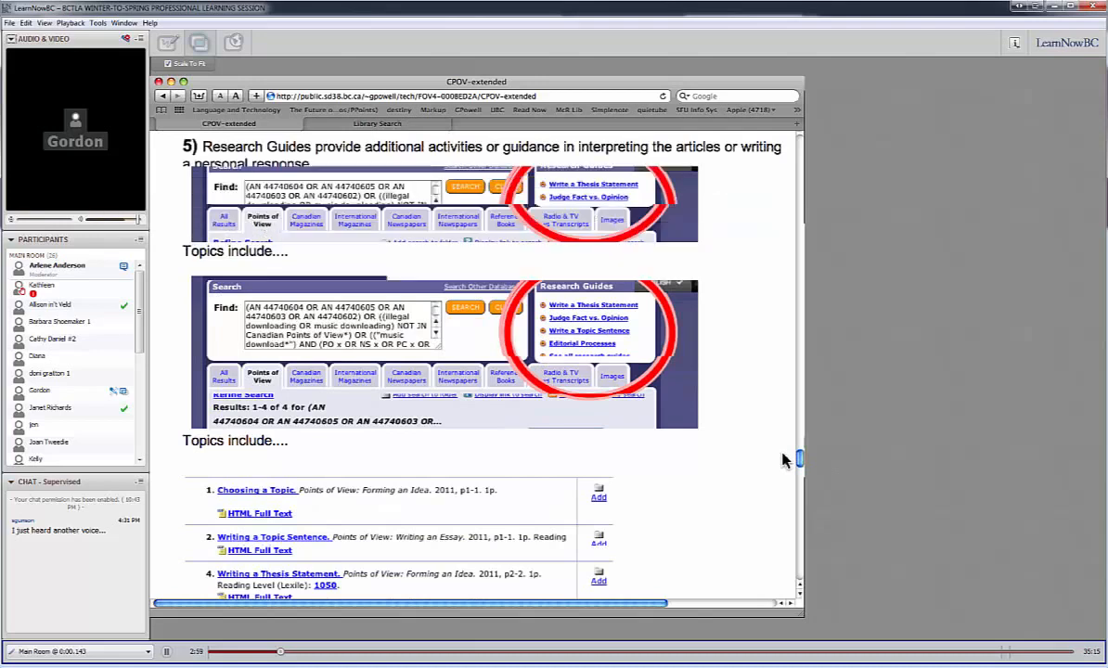
scroll("down", 3)
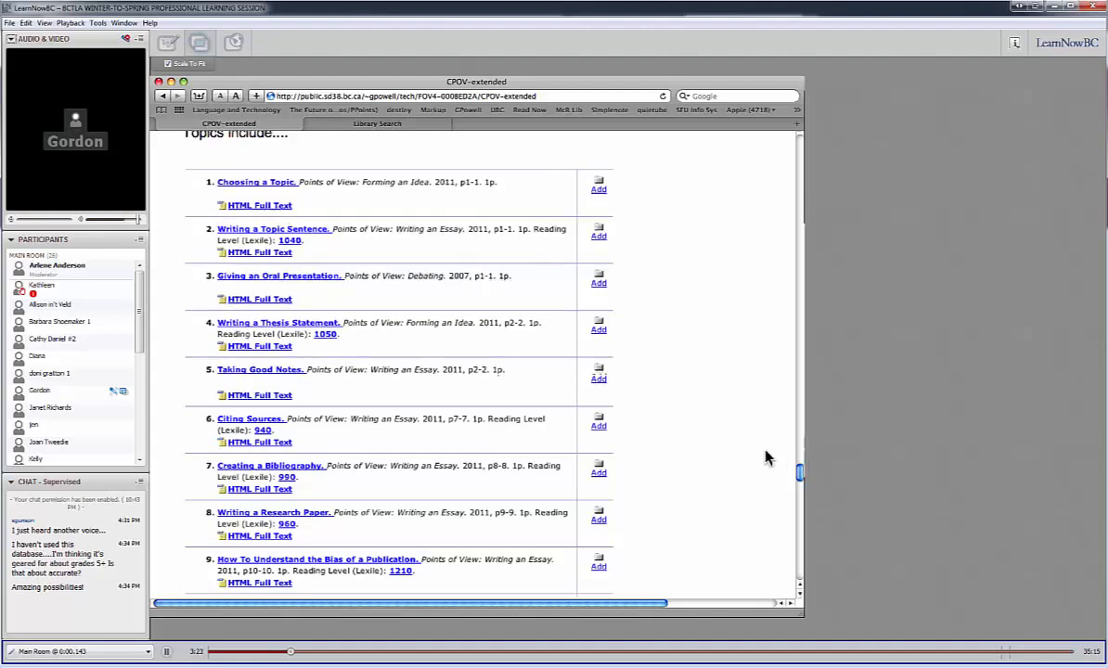
Scroll to step 6 on HTML versus PDF full text and the print, email, permalink options
scroll("down", 3)
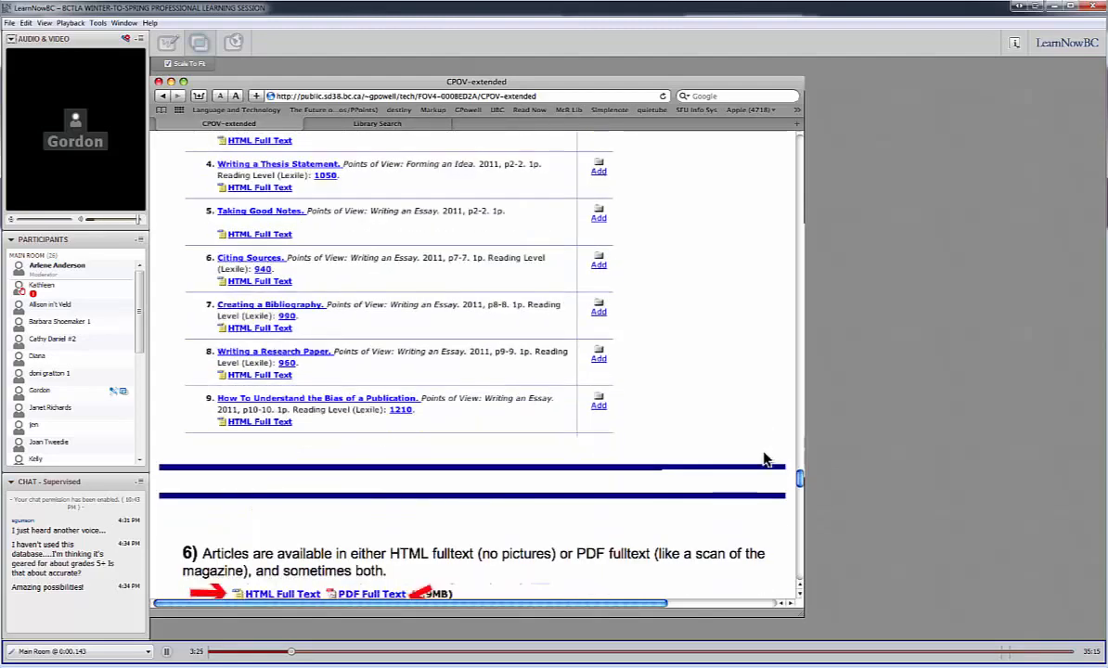
scroll("down", 3)
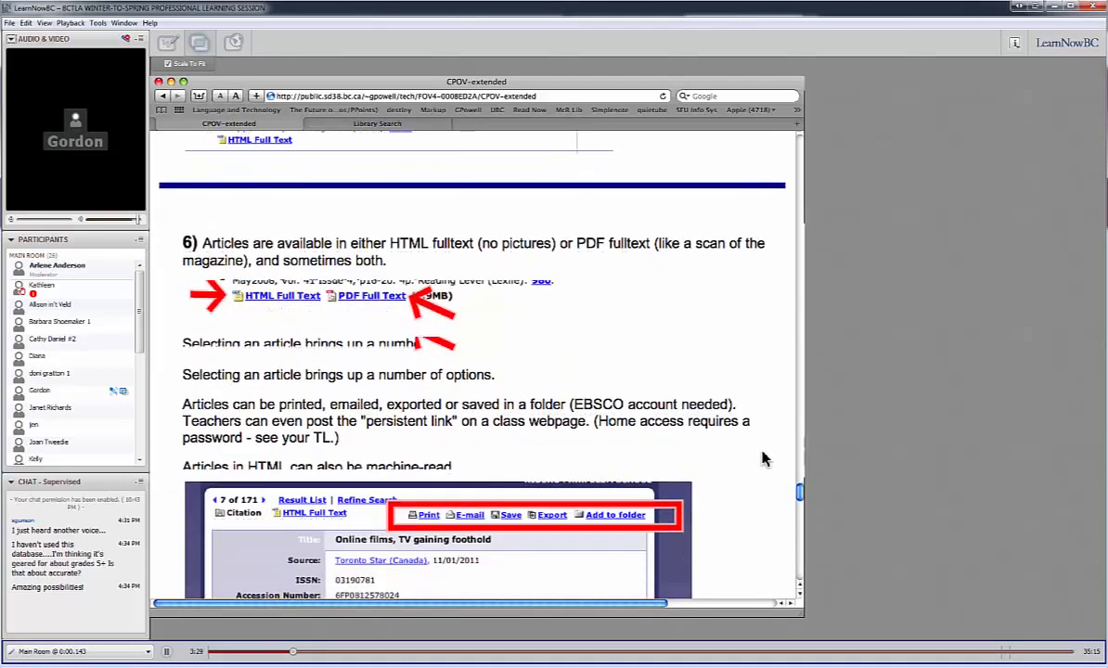
scroll("down", 3)
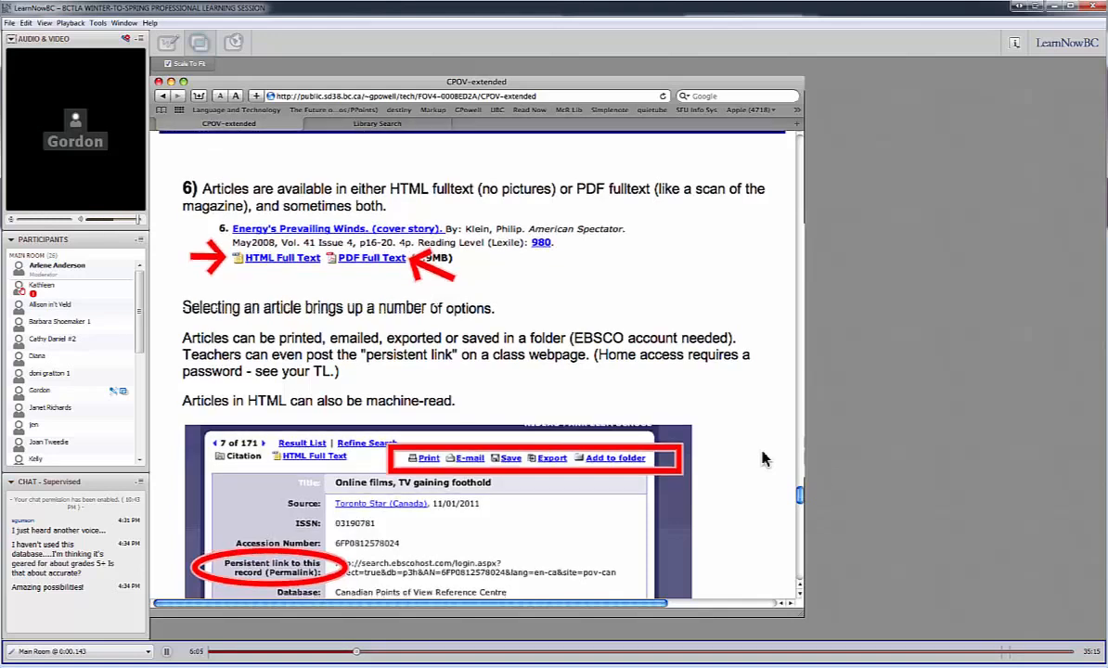
scroll("down", 3)
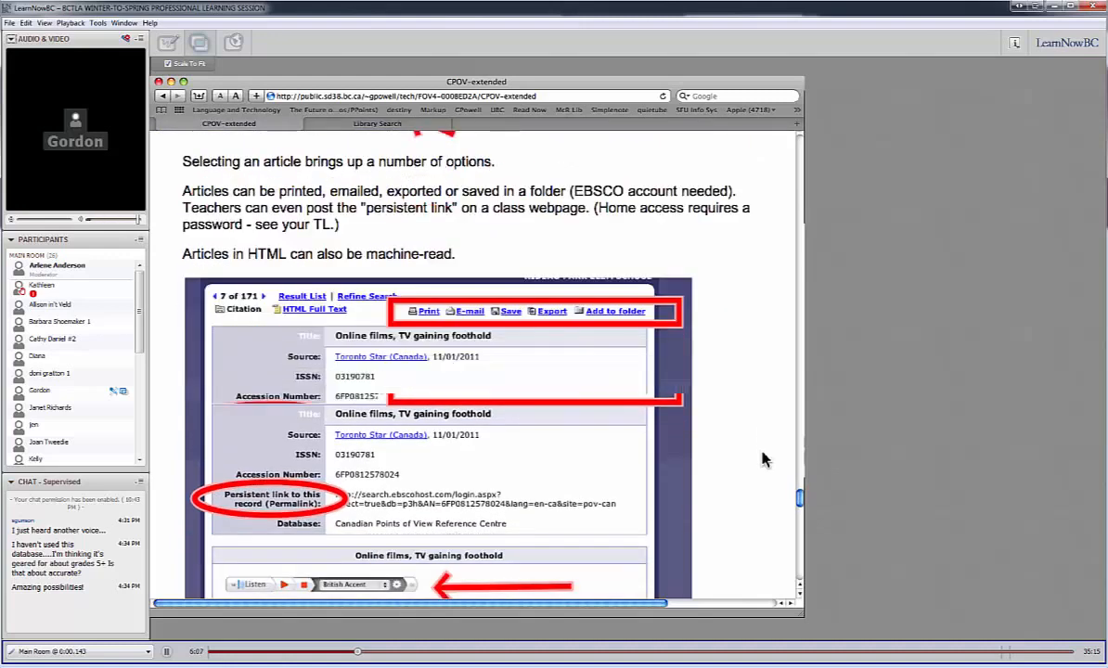
scroll("down", 3)
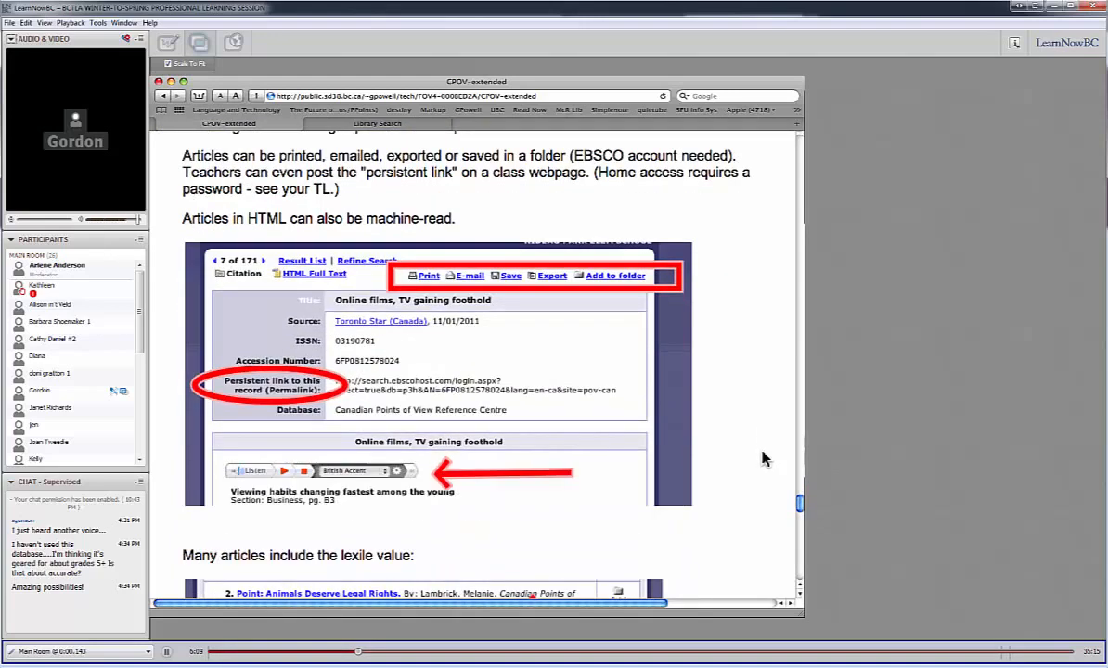
mouse_move(742, 230)
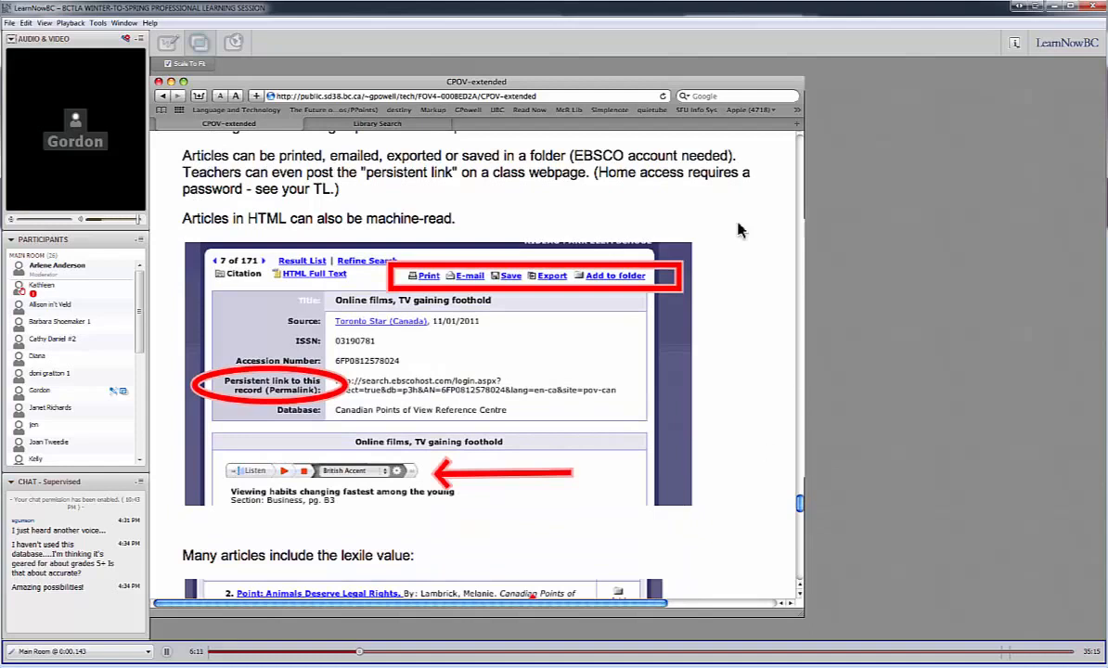
mouse_move(424, 246)
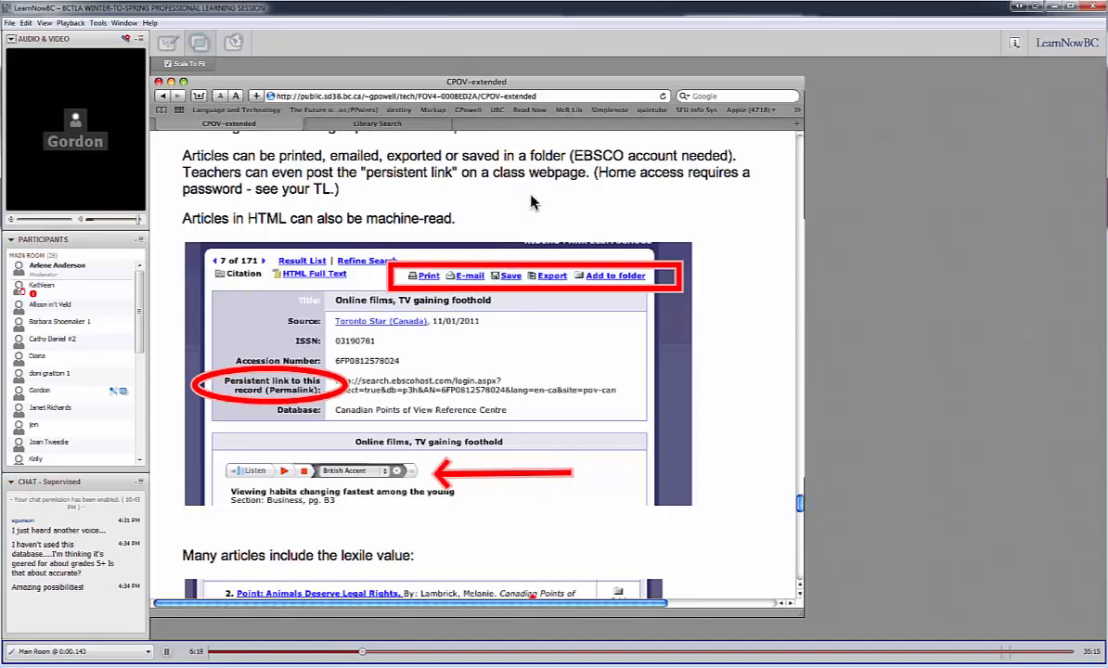
mouse_move(560, 219)
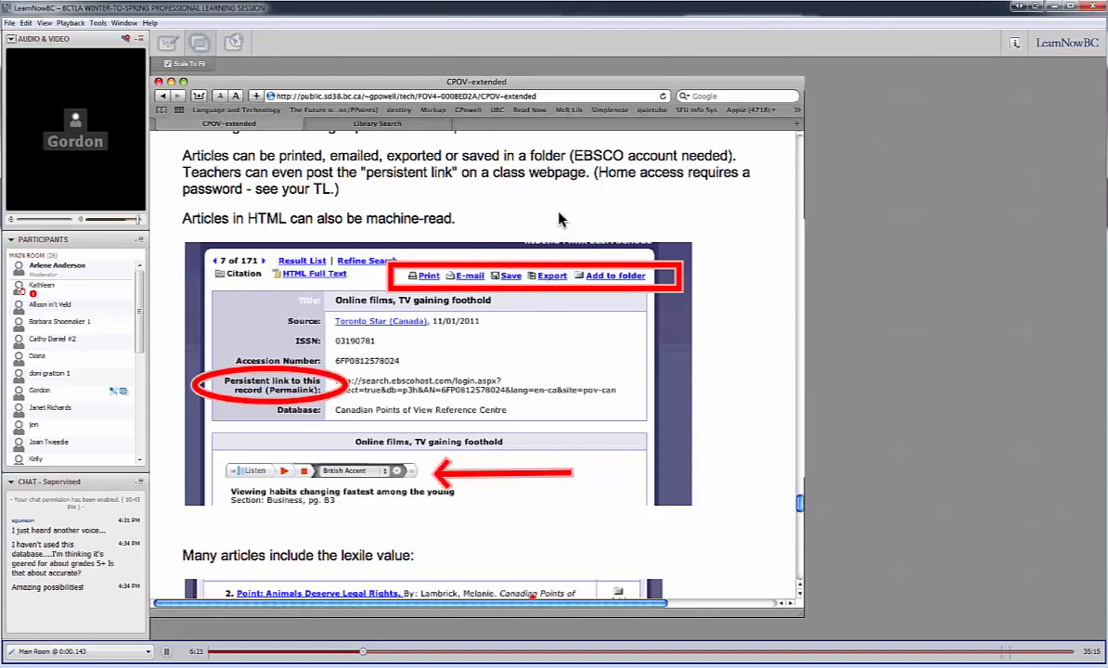
mouse_move(572, 216)
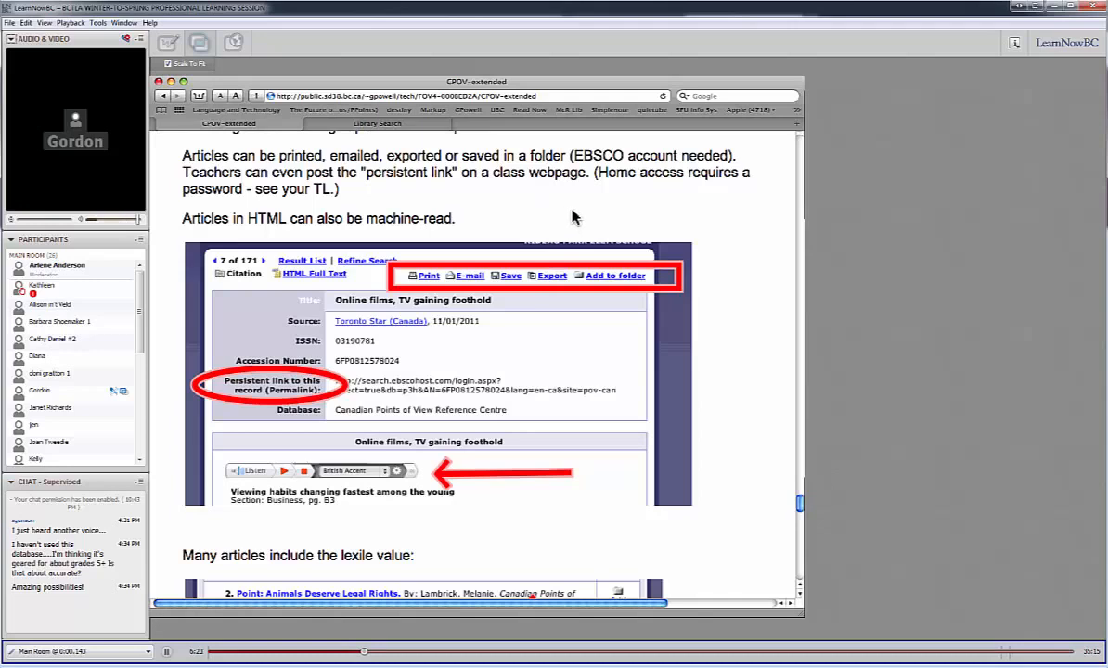
mouse_move(626, 229)
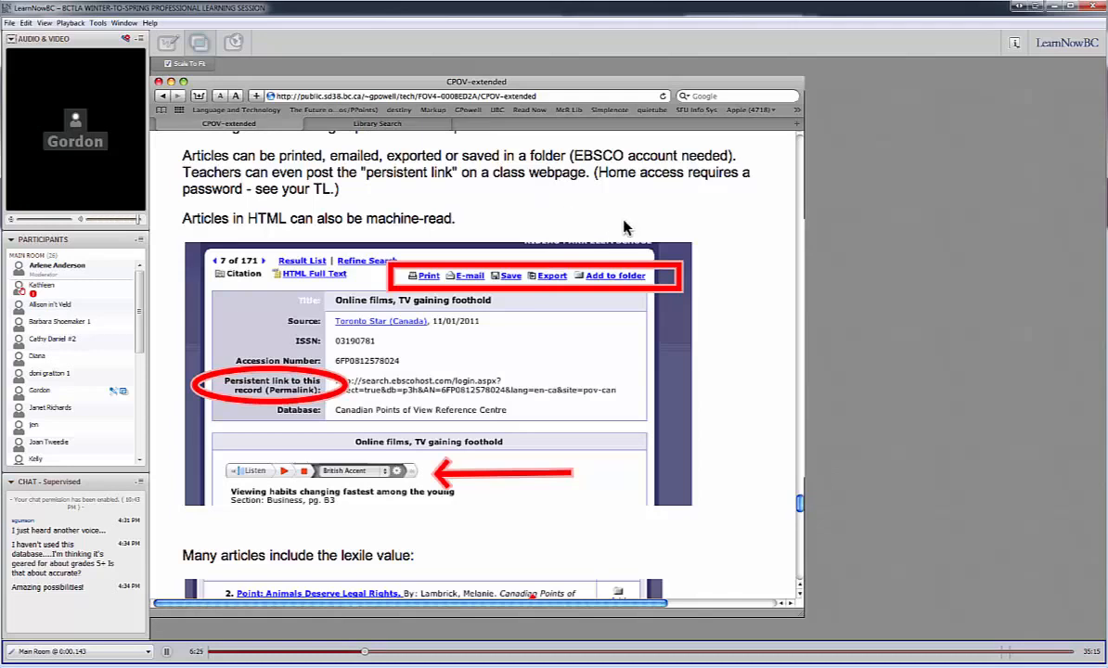
mouse_move(619, 218)
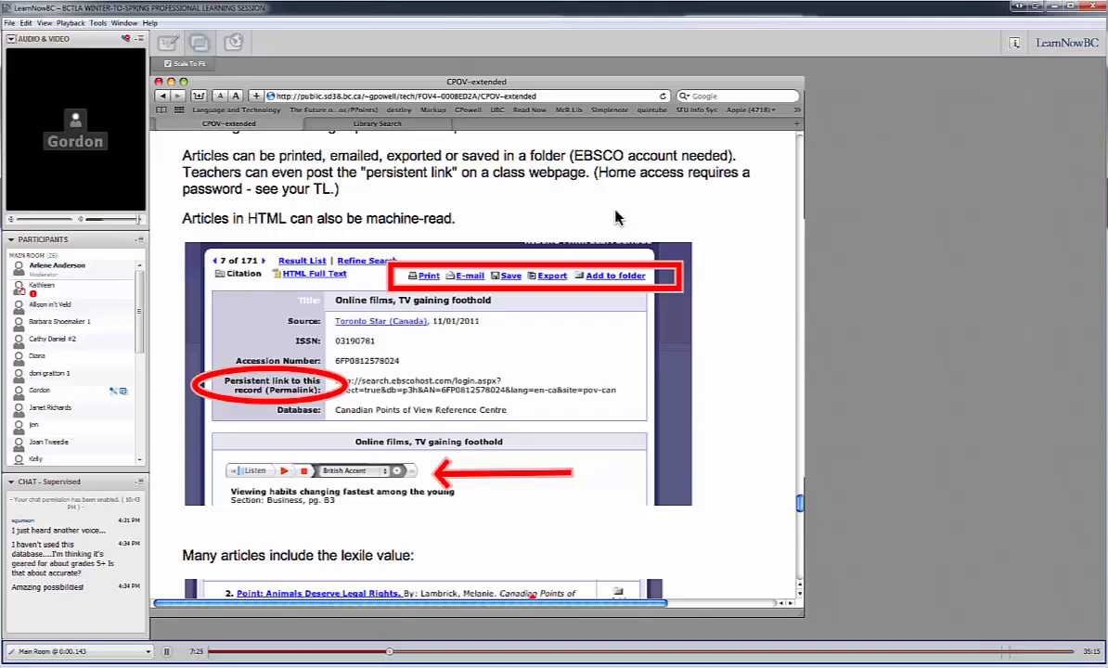
mouse_move(297, 421)
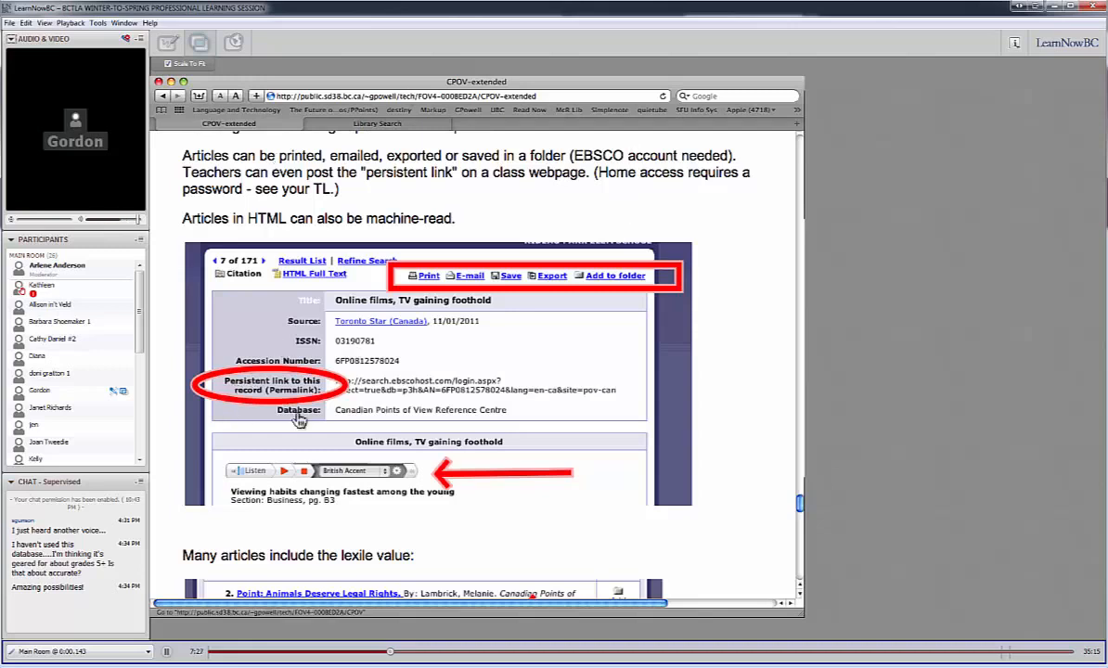
mouse_move(428, 384)
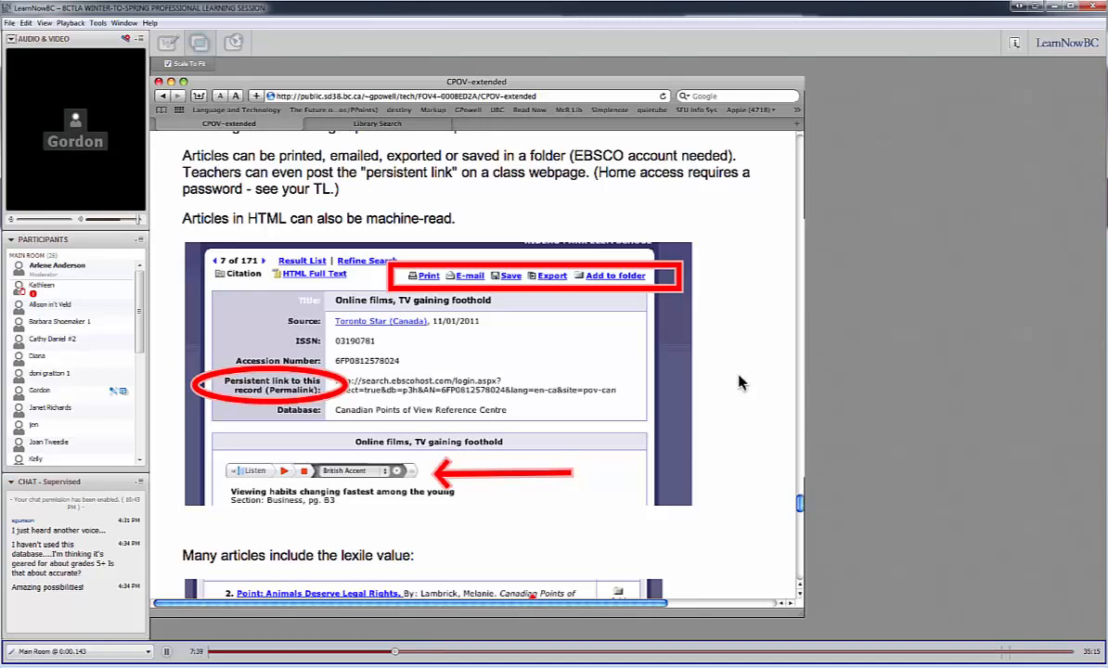
mouse_move(736, 391)
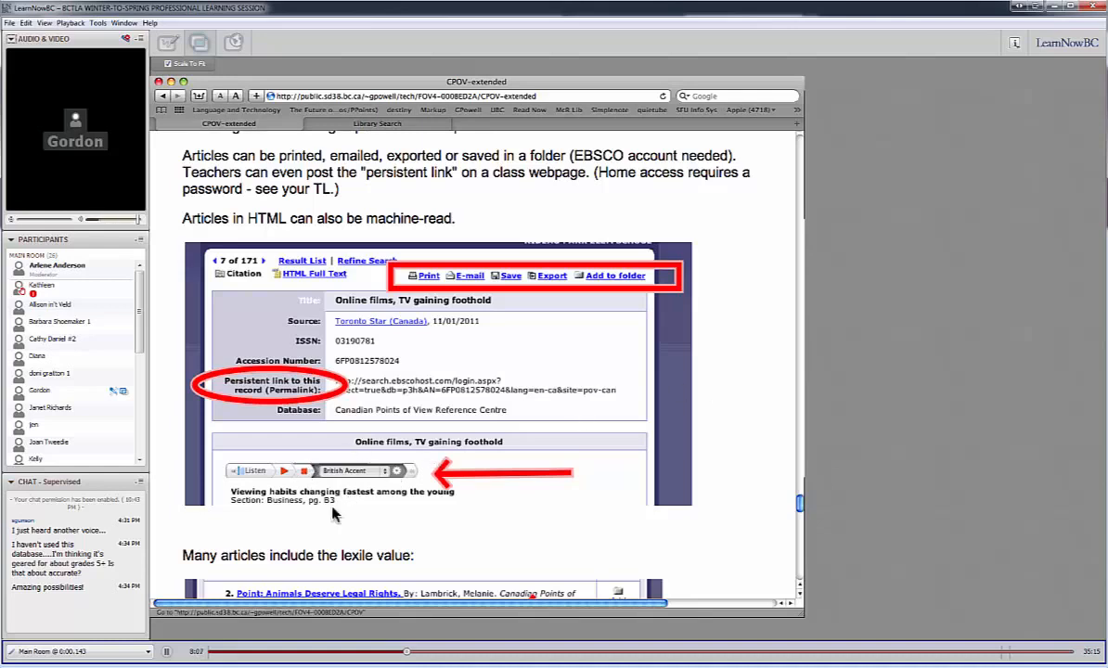
mouse_move(743, 445)
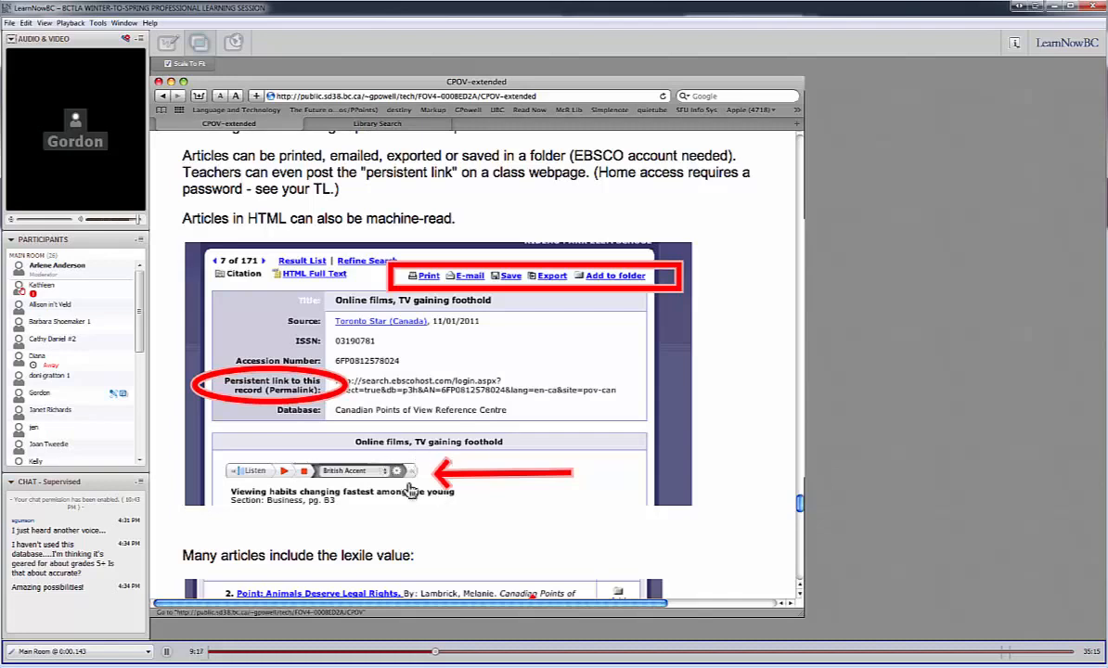
mouse_move(717, 467)
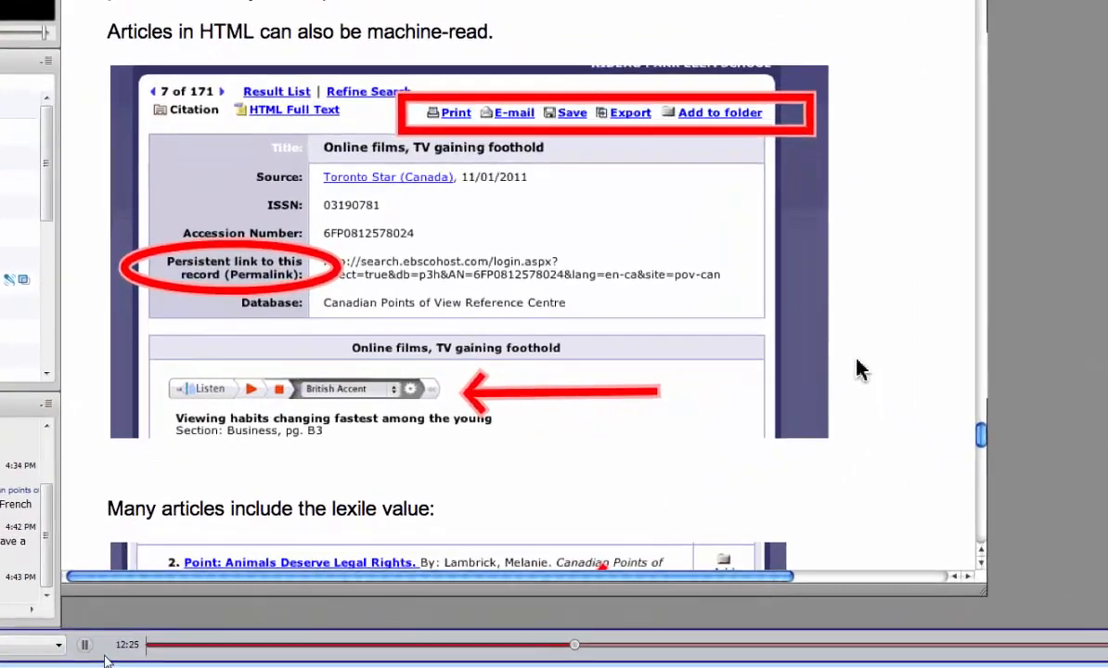
Scroll toward the annotated 'Online films, TV gaining foothold' article record
scroll("down", 3)
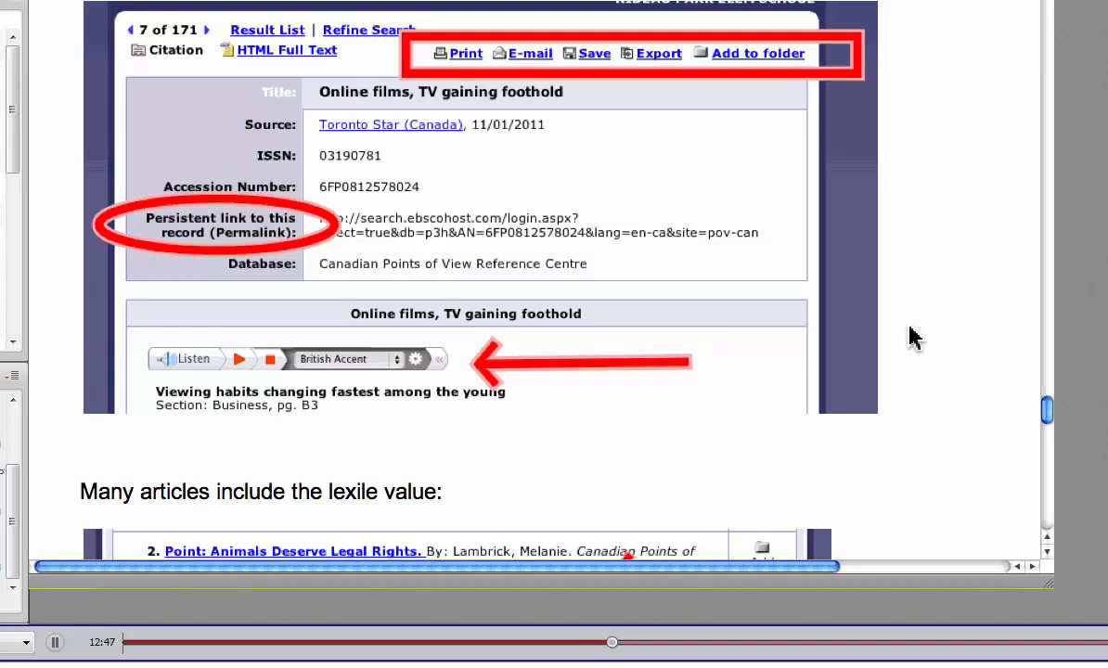
mouse_move(351, 329)
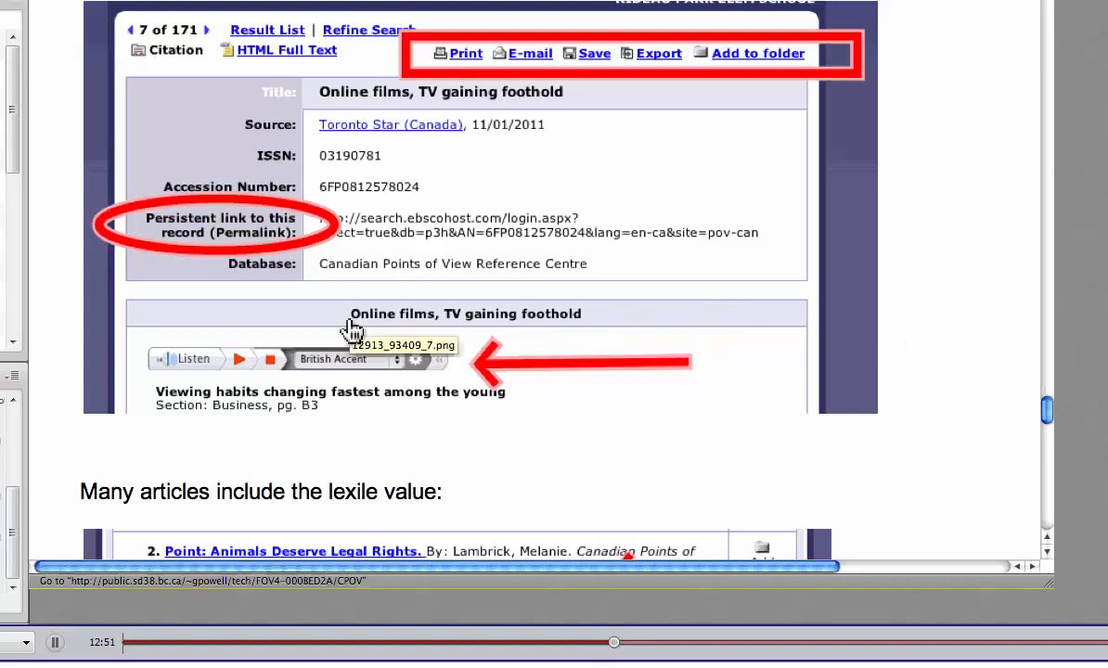
mouse_move(37, 373)
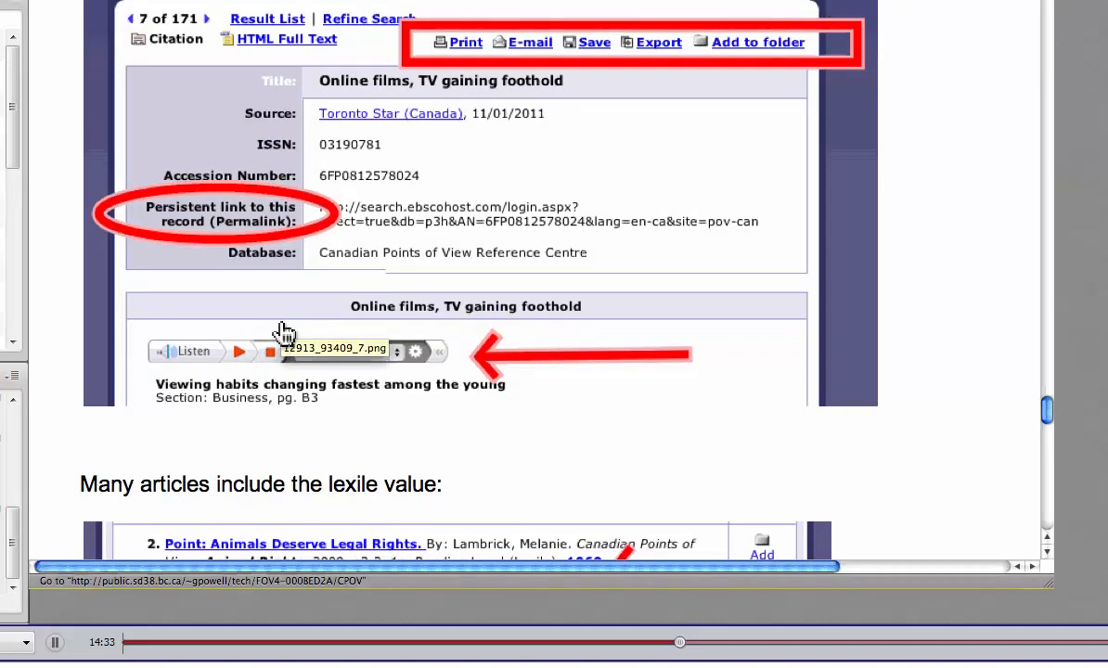
Scroll past the article record to the Lexile example and grade-level table
scroll("down", 3)
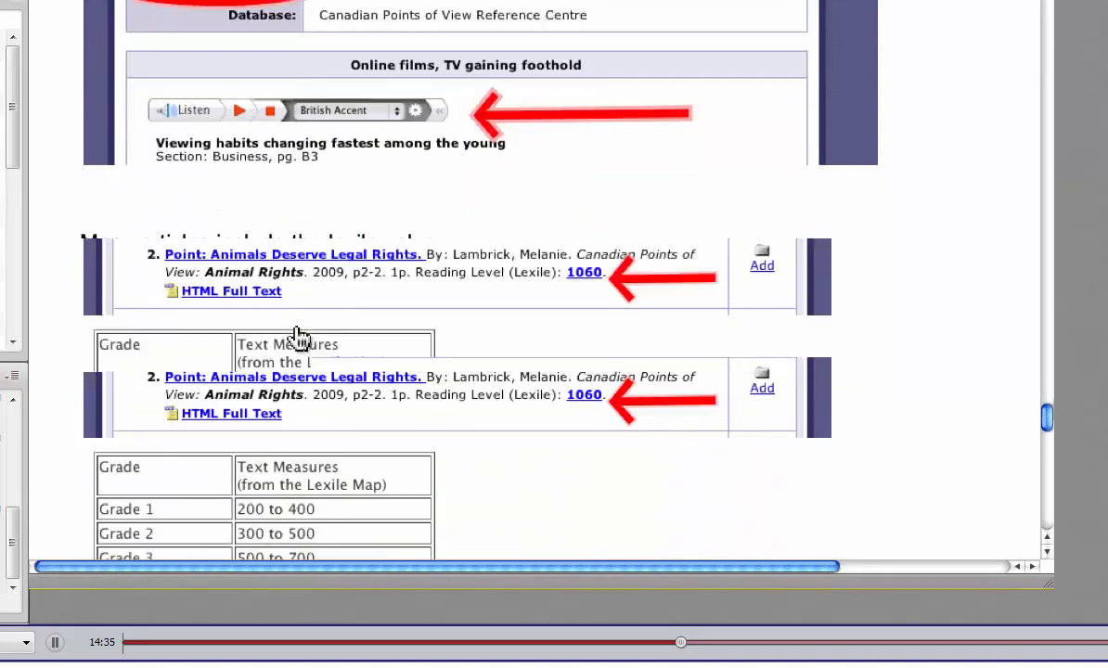
scroll("down", 3)
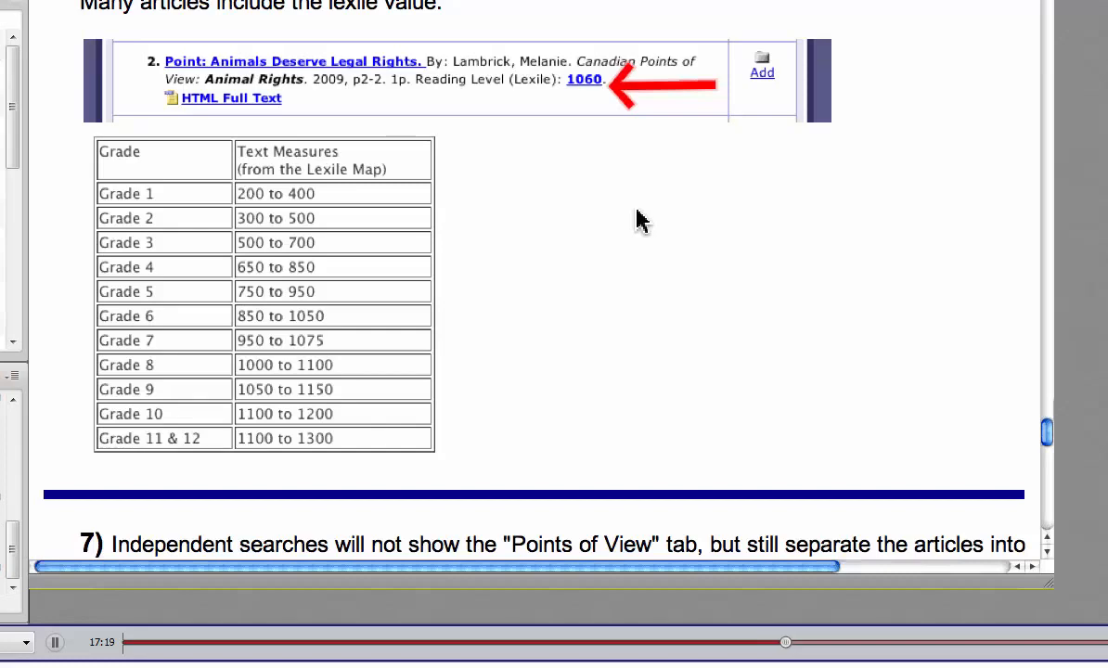
Scroll to step 7 showing the Canadian and International result tab screenshots
scroll("down", 3)
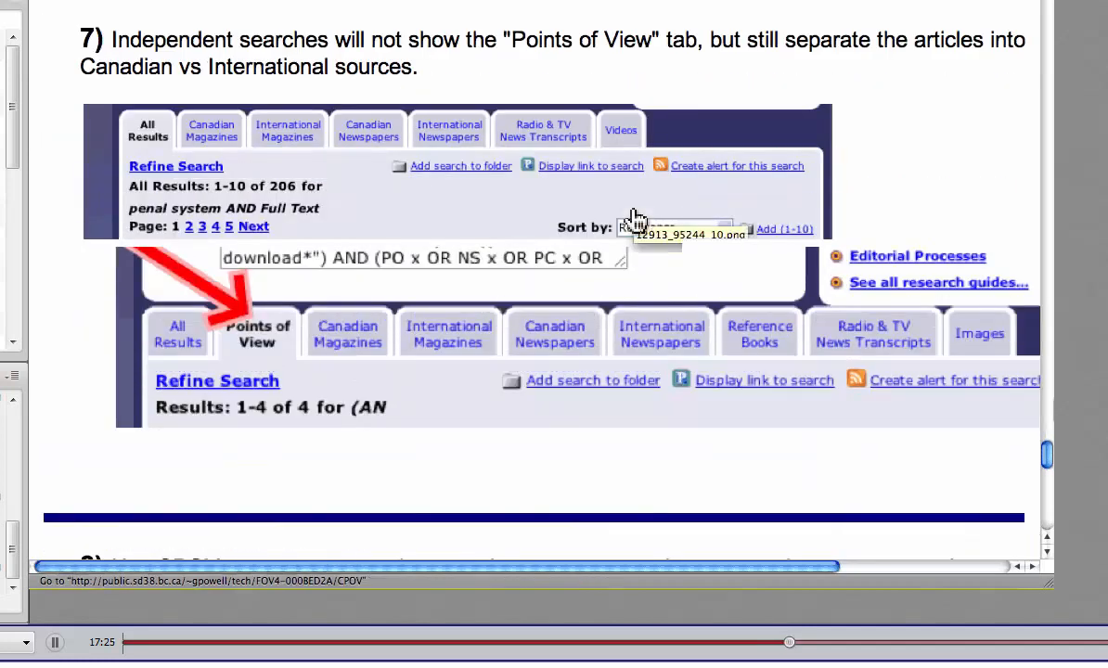
mouse_move(946, 171)
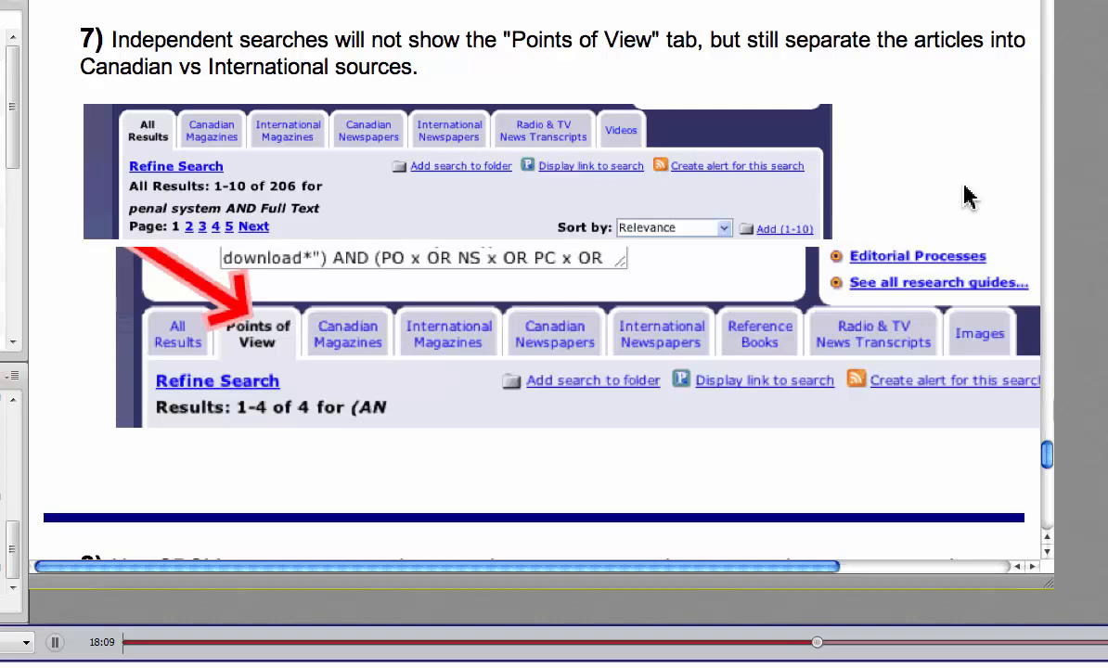
Scroll to step 8 and its Science, Socials and English debate topic table
scroll("down", 3)
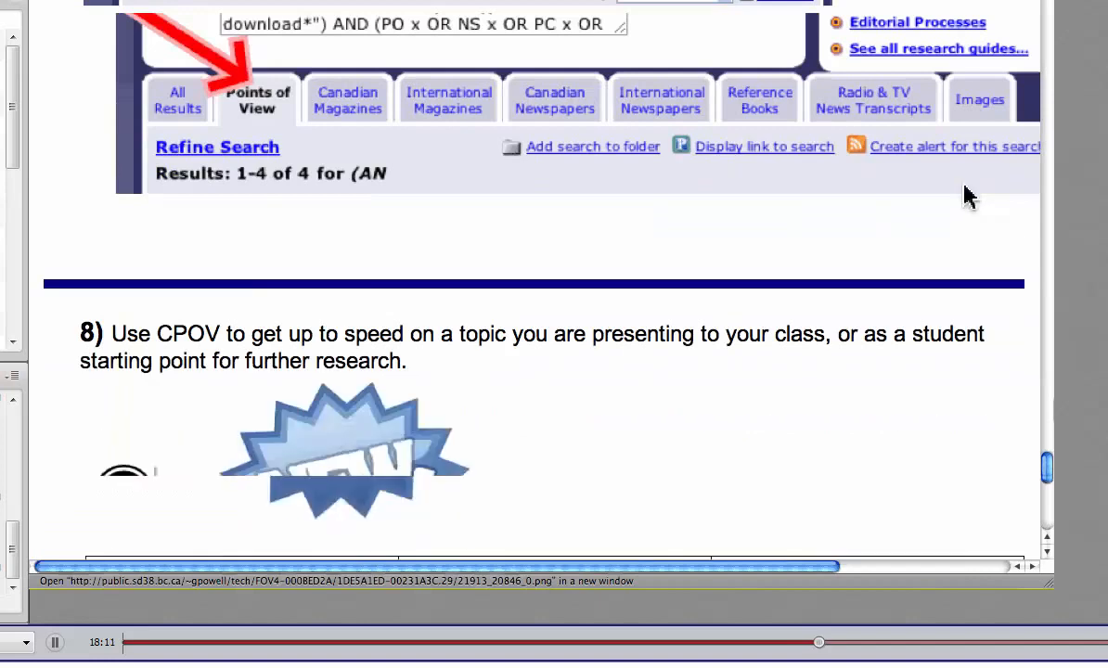
scroll("down", 3)
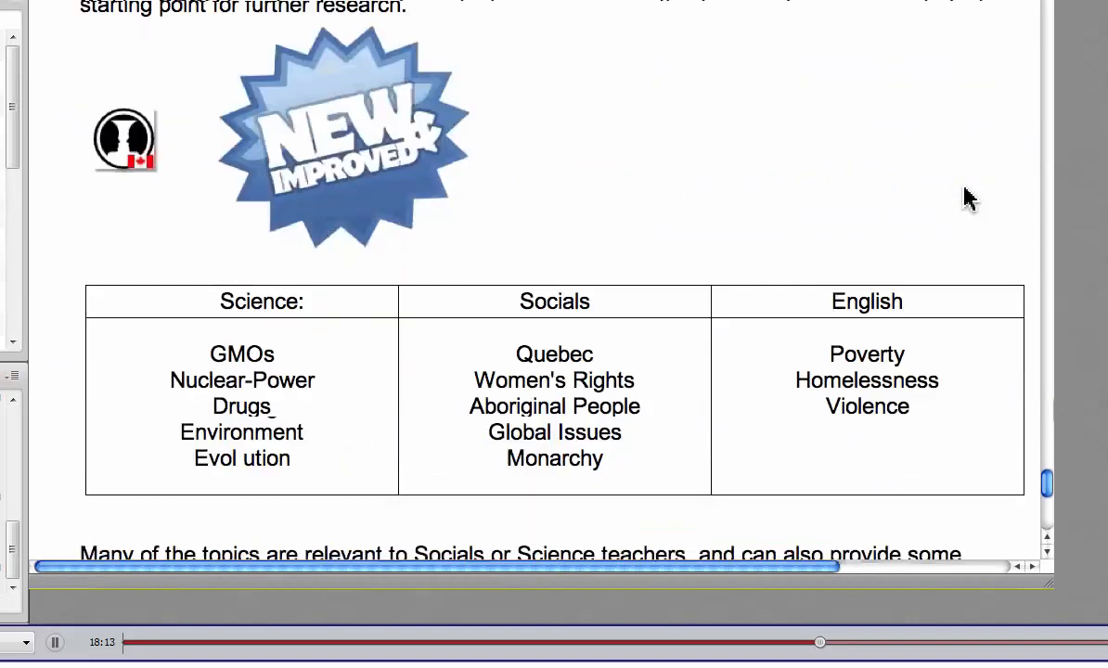
scroll("down", 3)
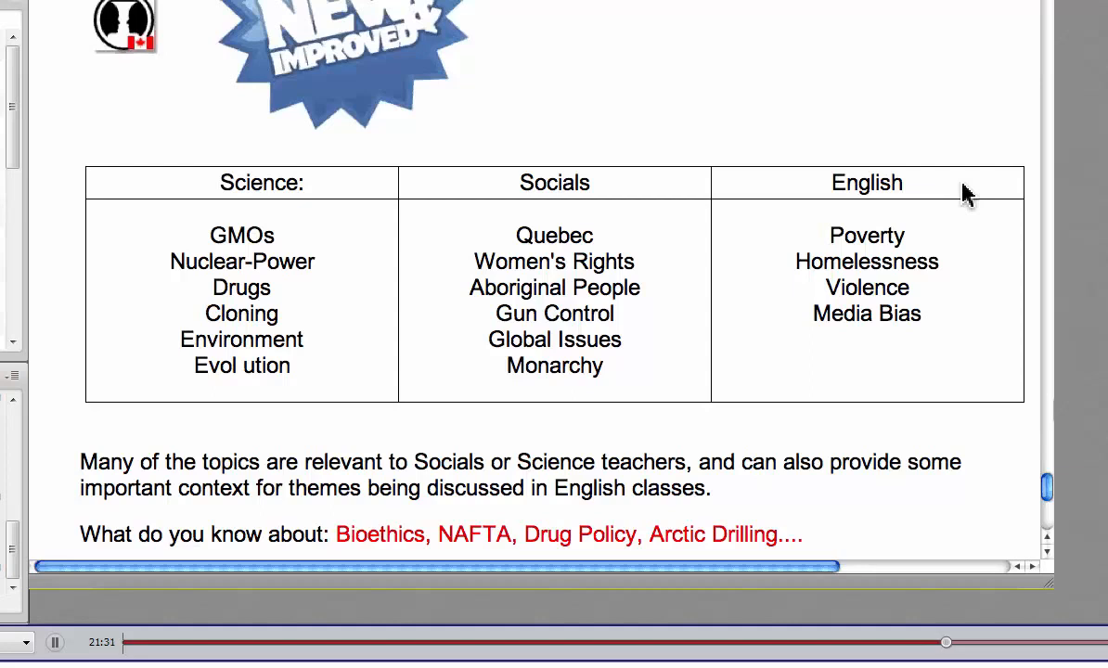
Scroll past the topic table to the Bioethics, NAFTA, Drug Policy question and image
scroll("down", 3)
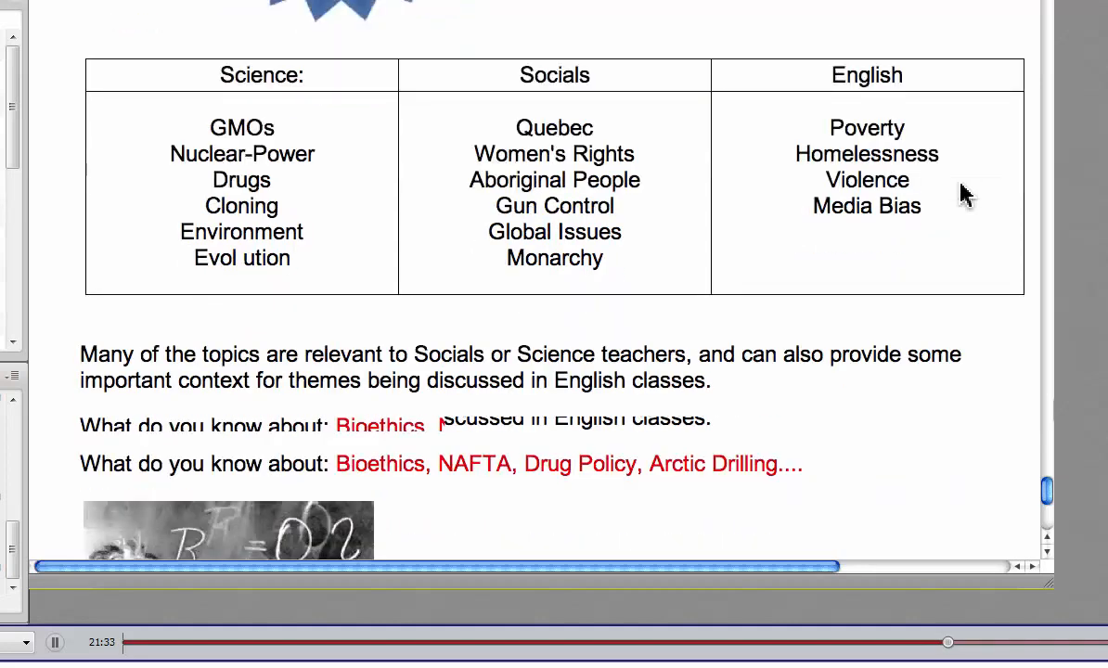
scroll("down", 3)
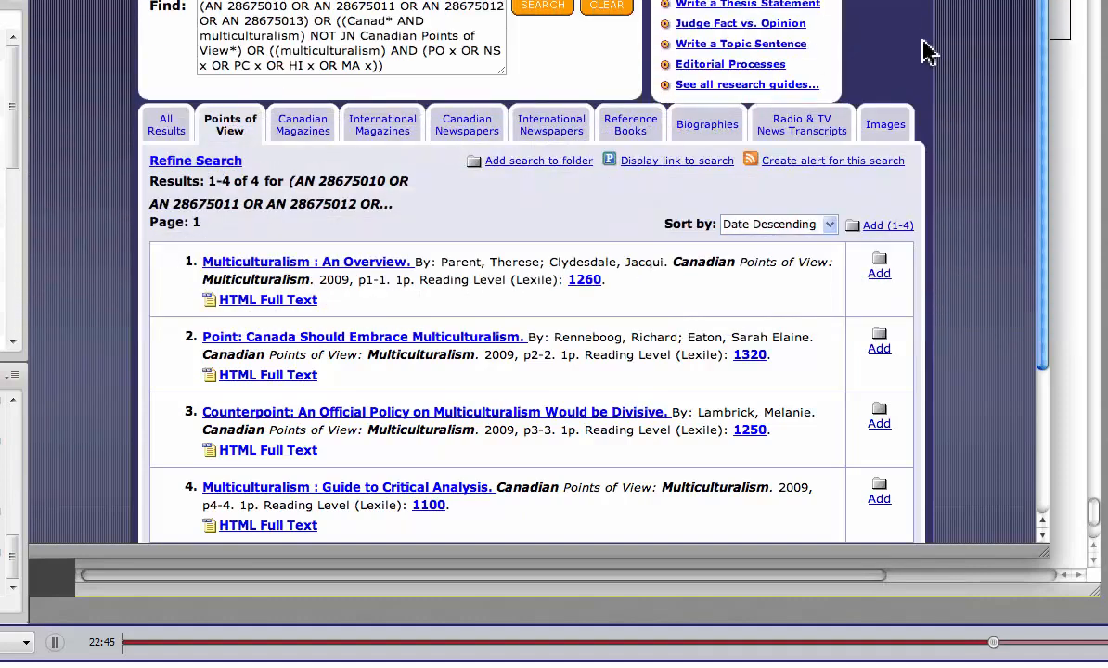
mouse_move(969, 54)
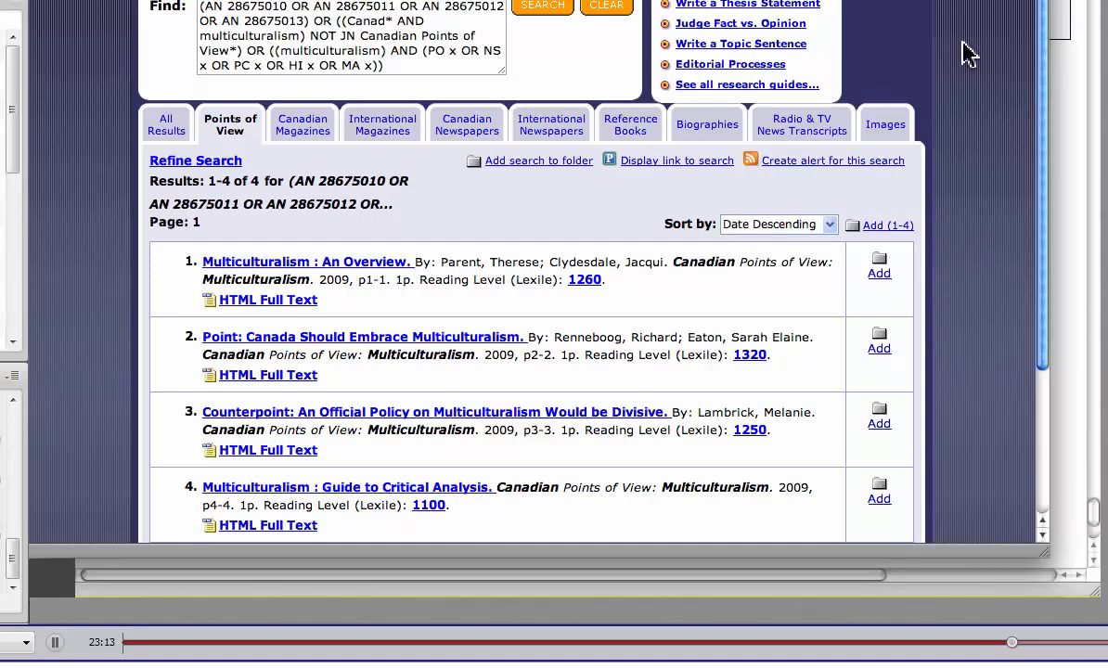
mouse_move(268, 300)
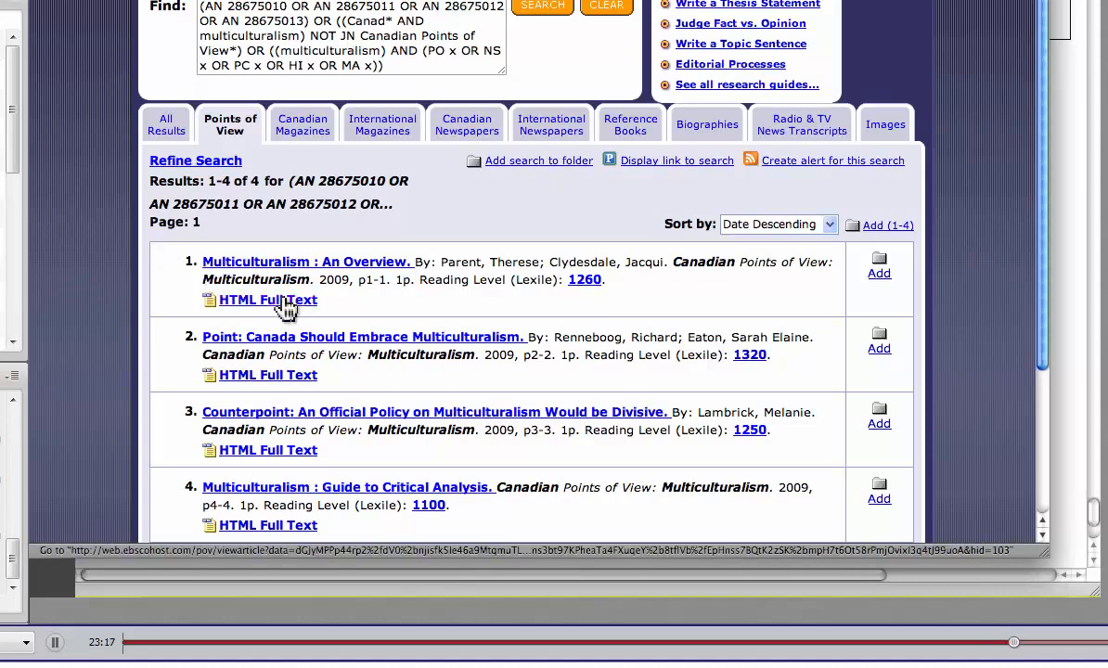
Open the overview article's HTML full text and view the Listen accent choices
left_click(269, 299)
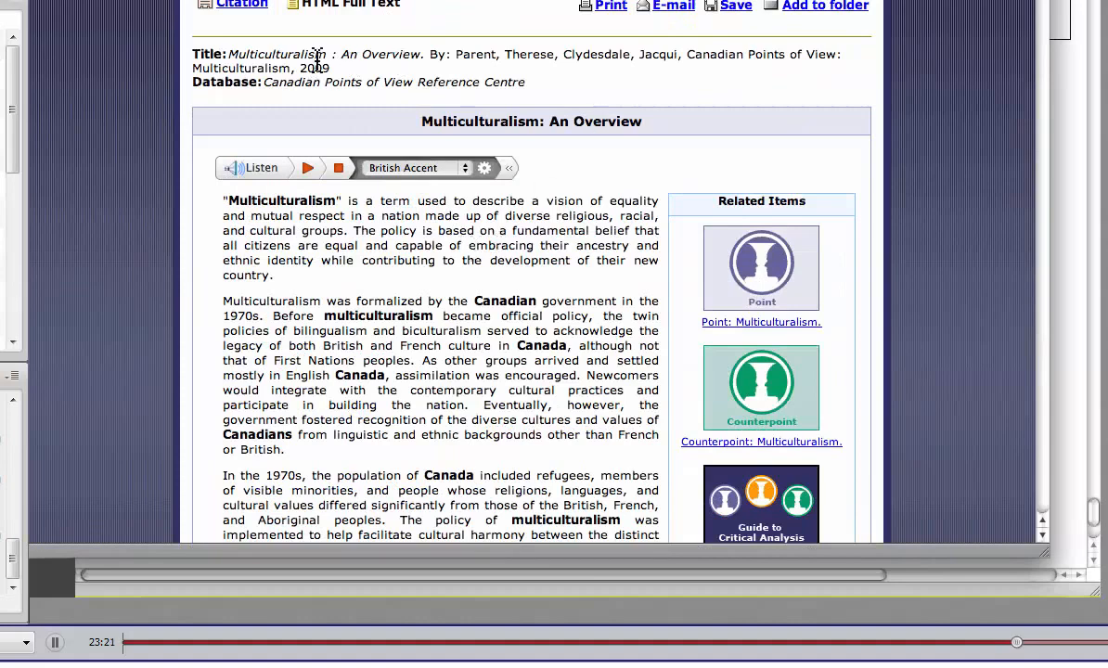
mouse_move(494, 52)
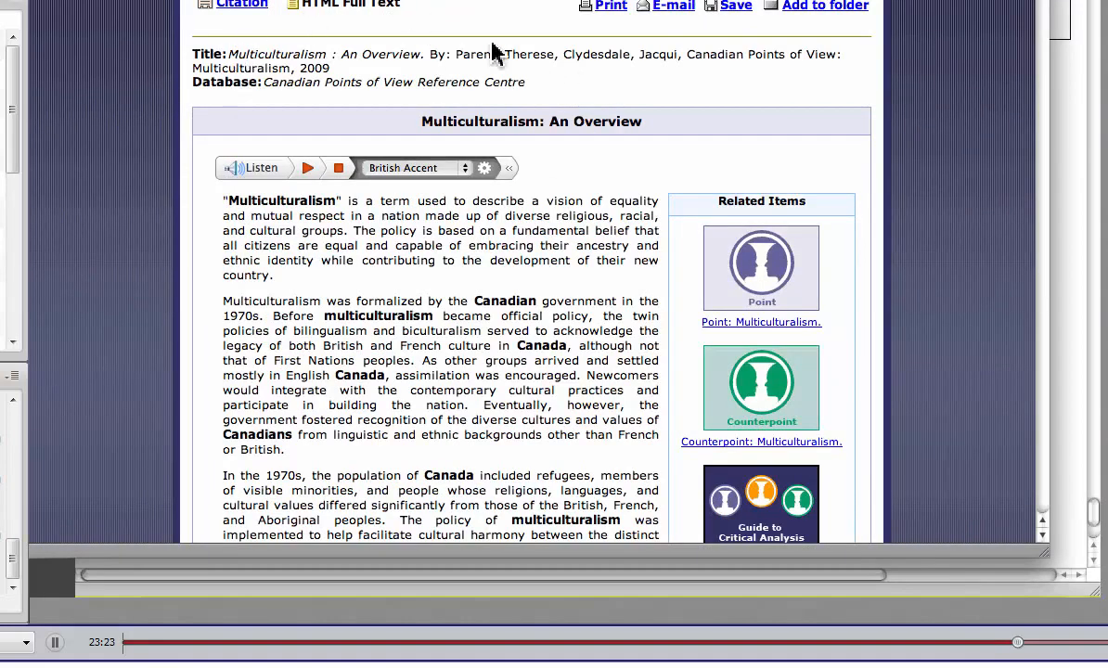
mouse_move(398, 115)
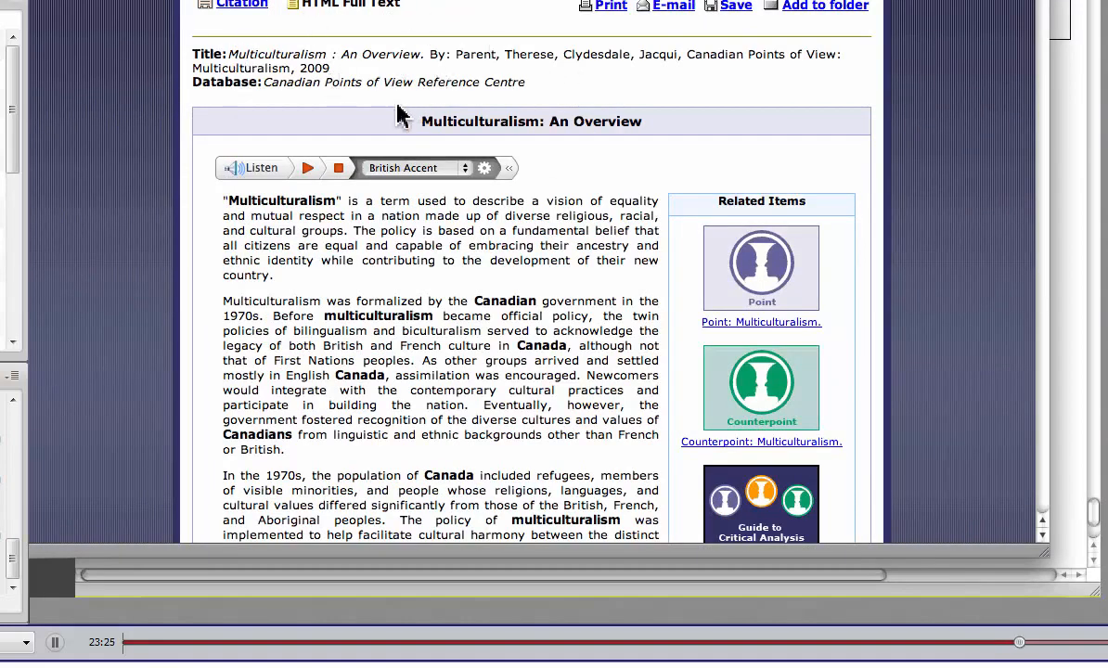
left_click(308, 168)
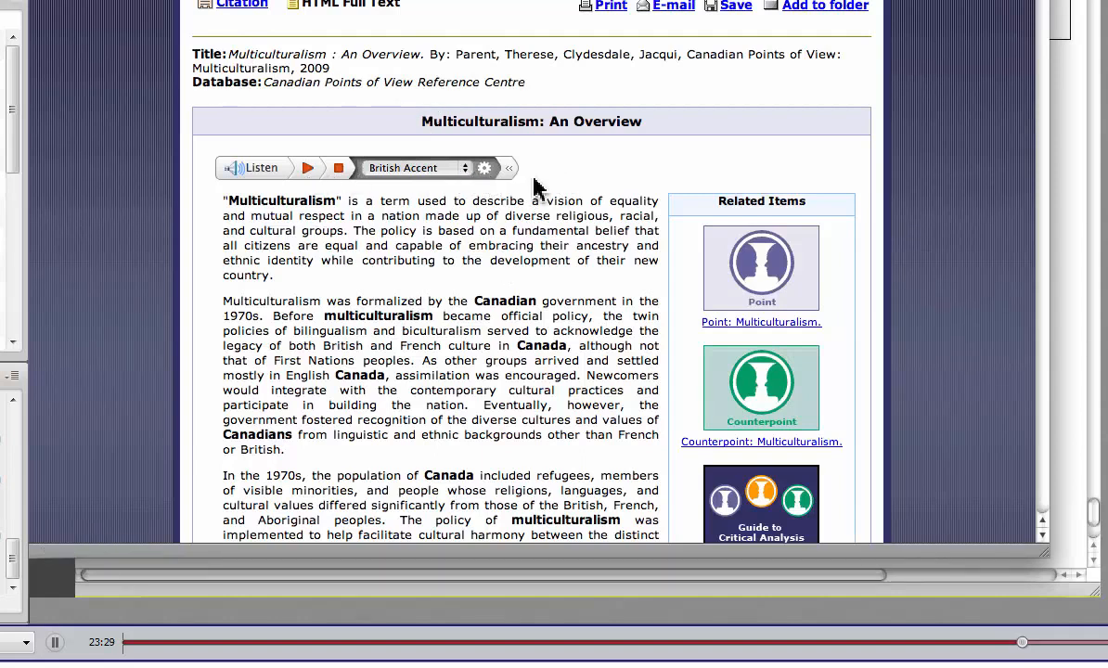
left_click(413, 168)
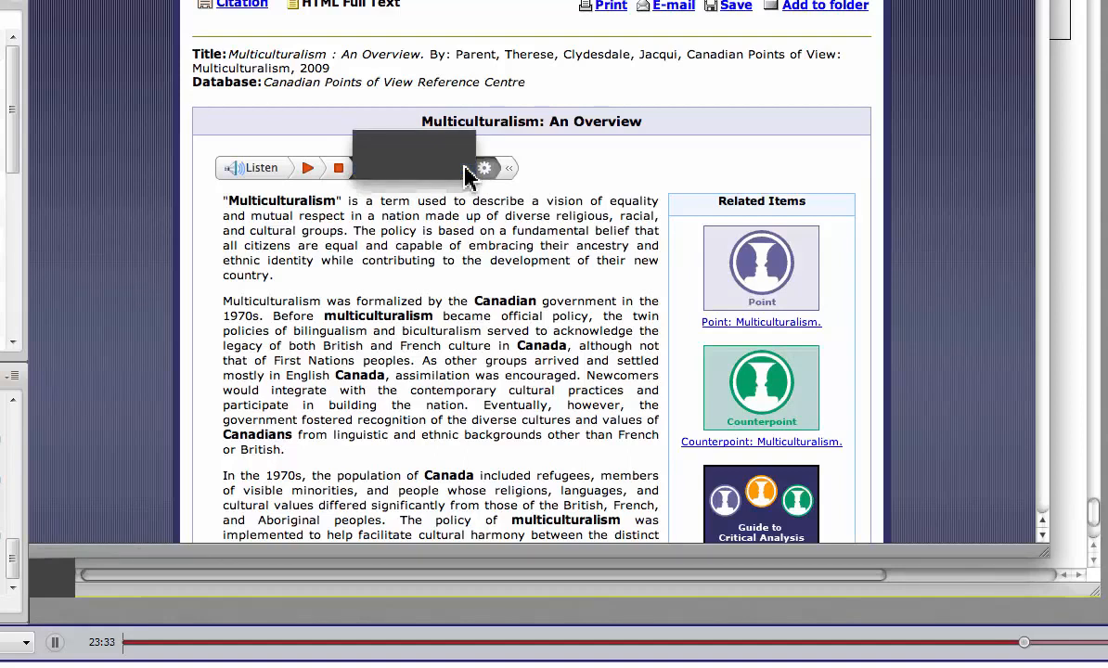
mouse_move(486, 241)
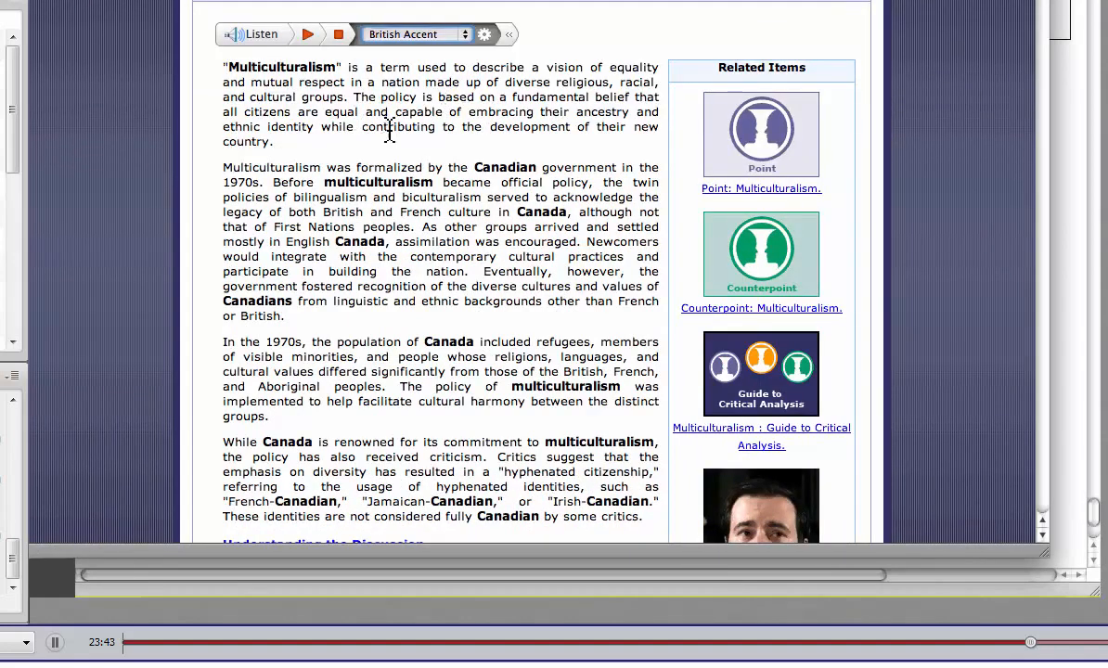
mouse_move(466, 235)
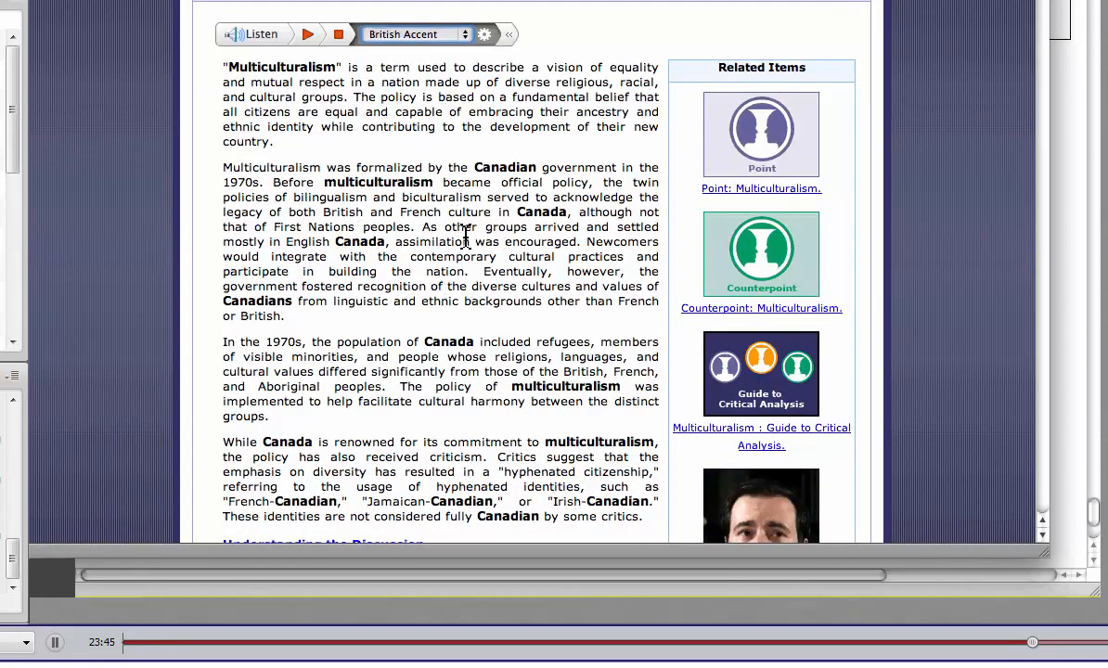
Scroll the overview through History to the Multiculturalism Today heading
scroll("down", 3)
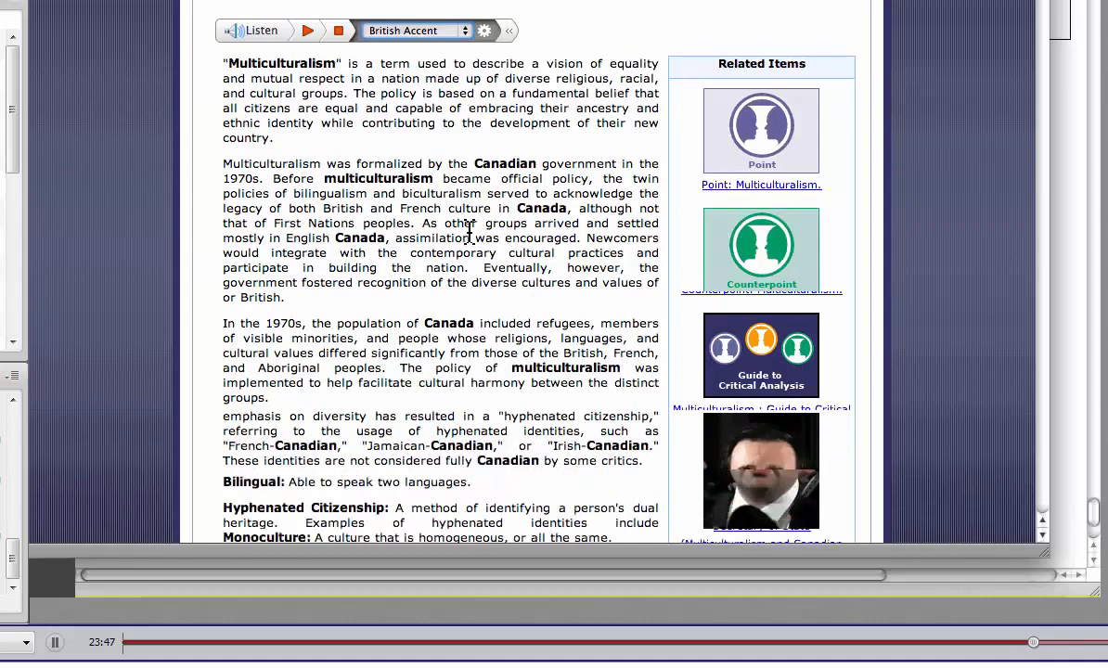
scroll("down", 3)
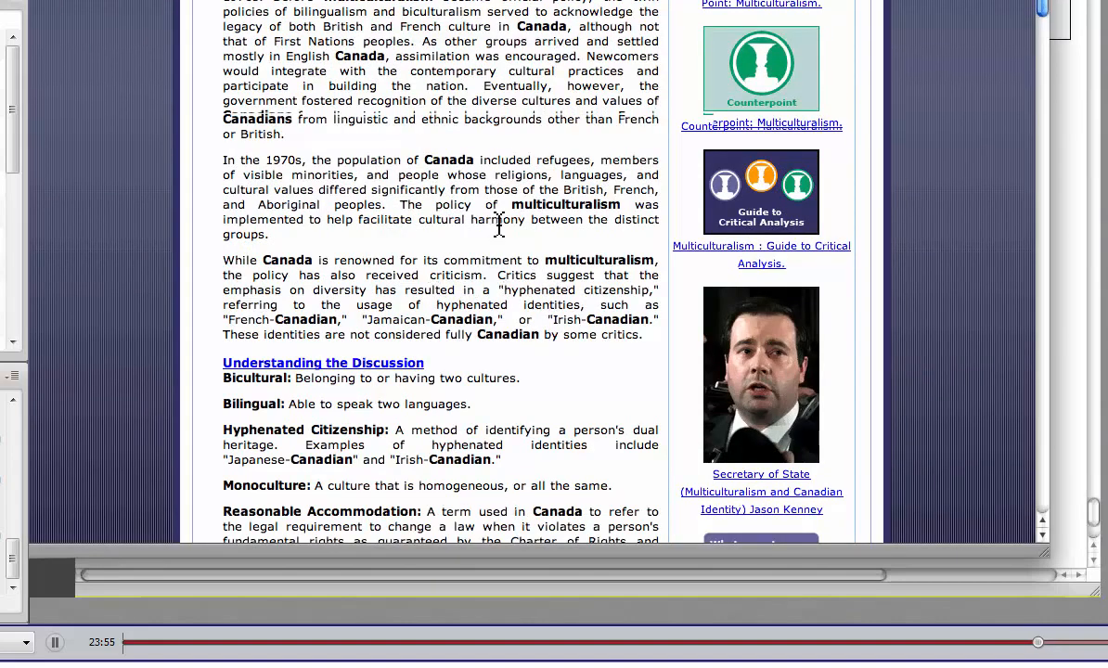
scroll("down", 3)
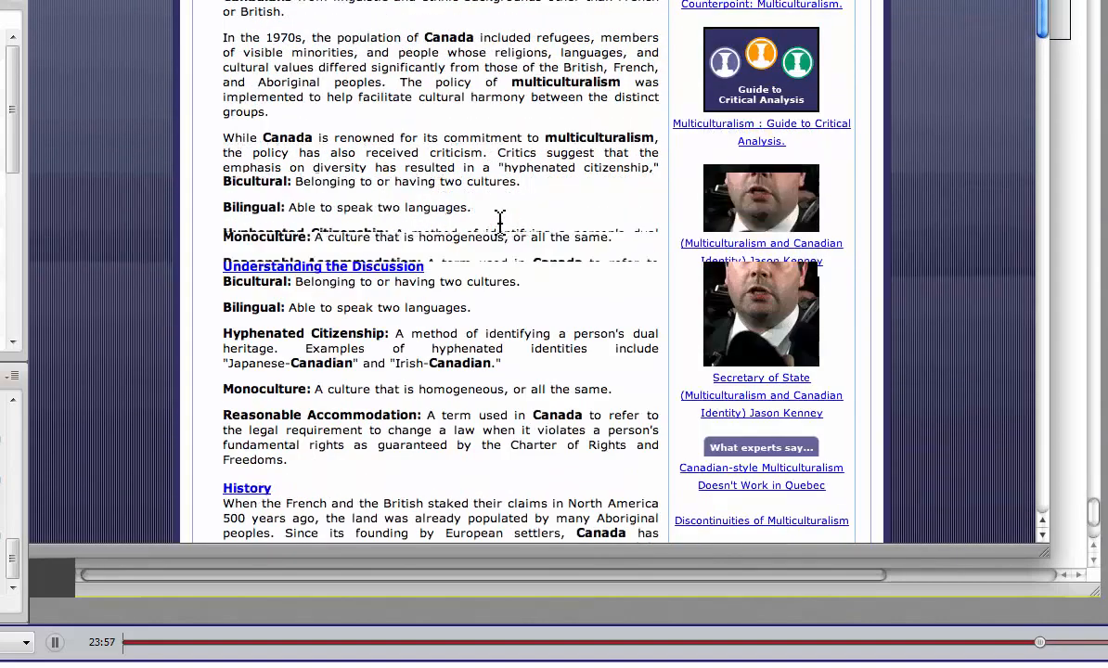
scroll("down", 3)
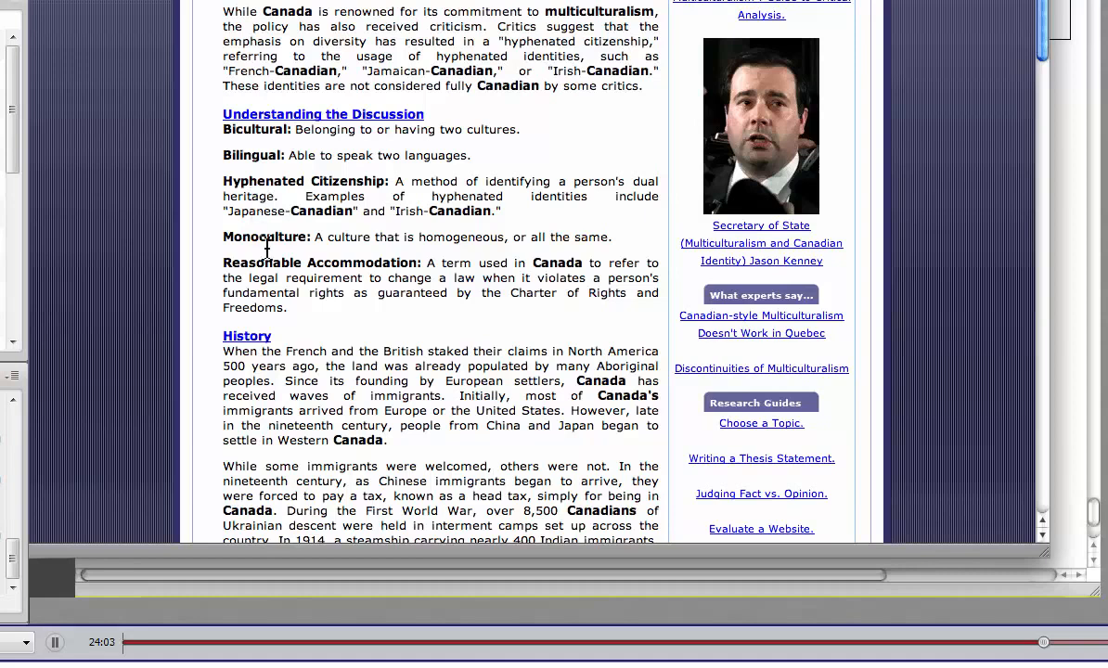
mouse_move(334, 260)
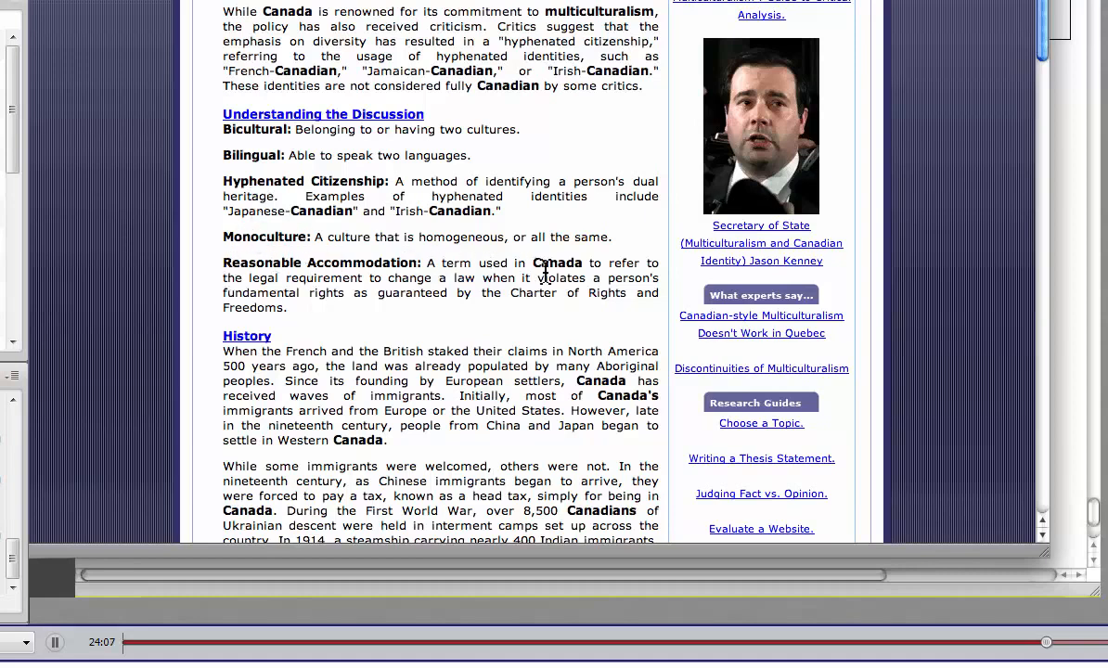
scroll("down", 3)
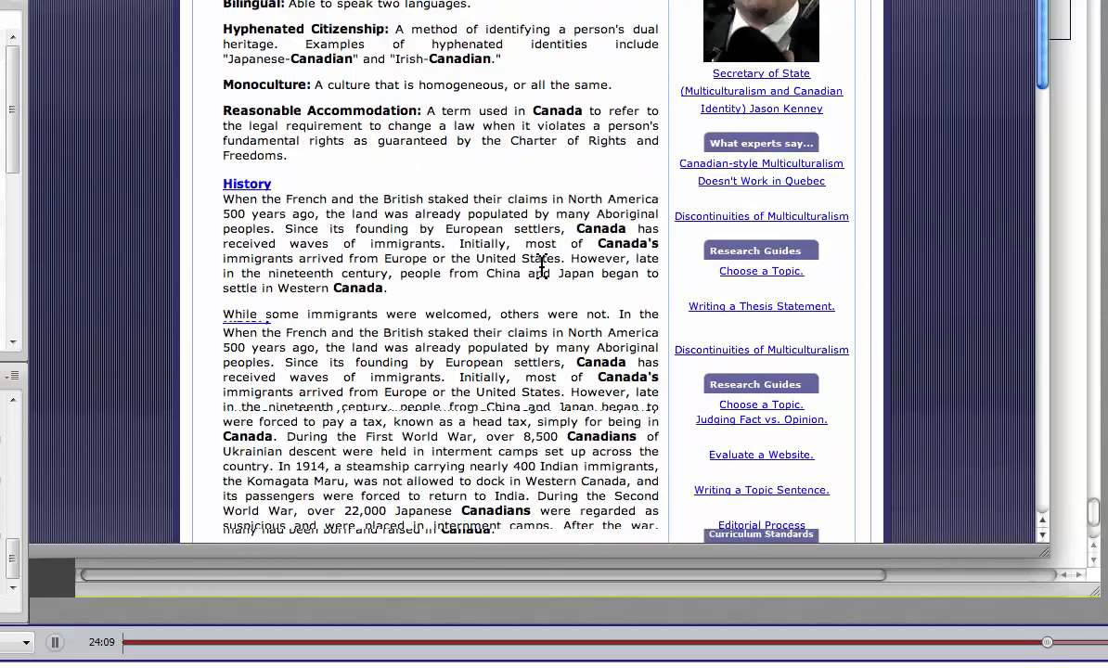
scroll("down", 3)
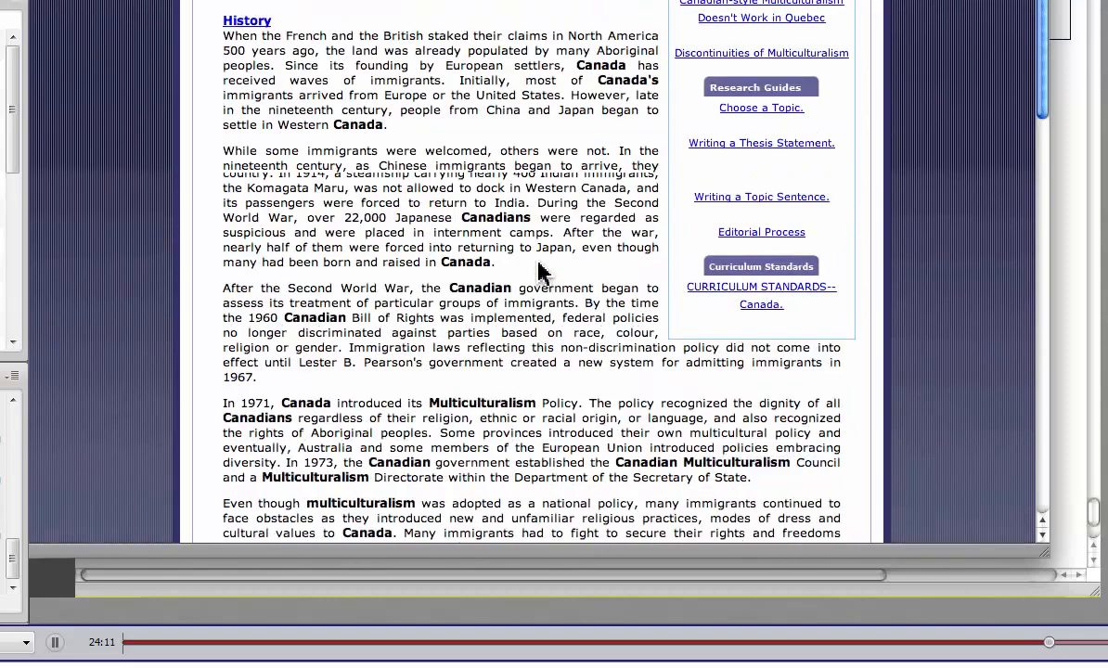
scroll("down", 3)
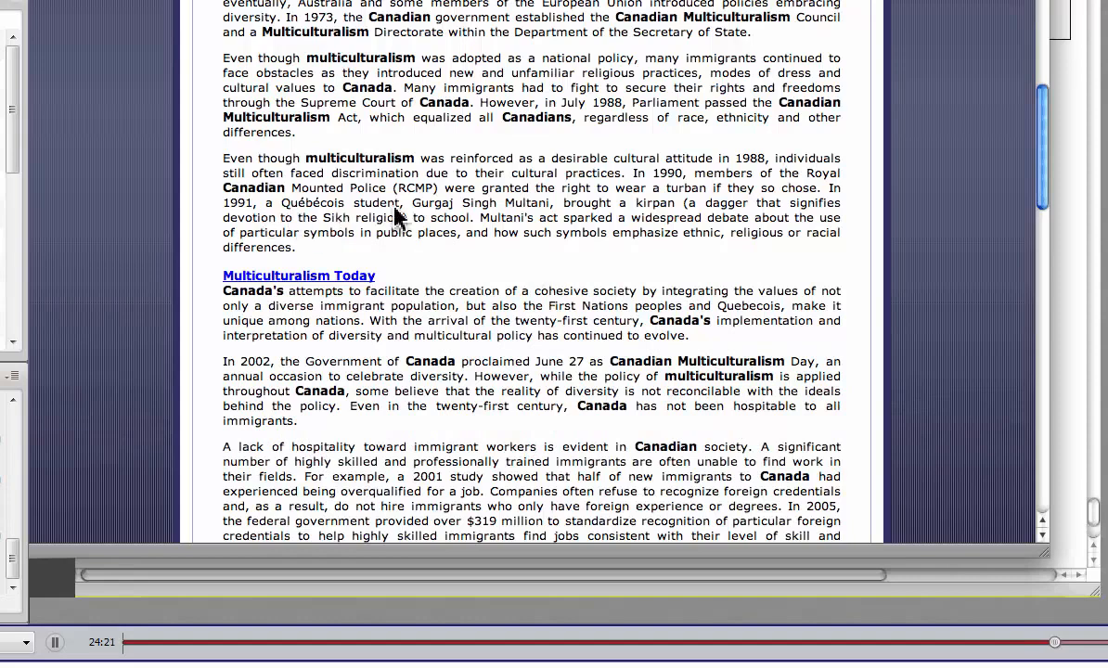
mouse_move(246, 214)
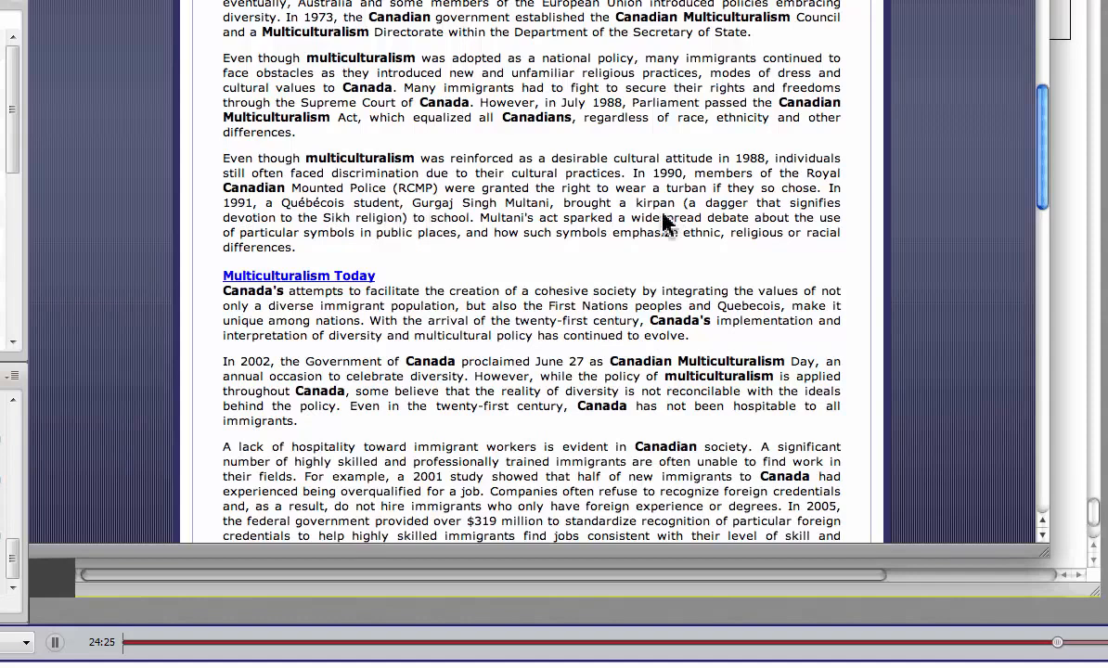
mouse_move(422, 239)
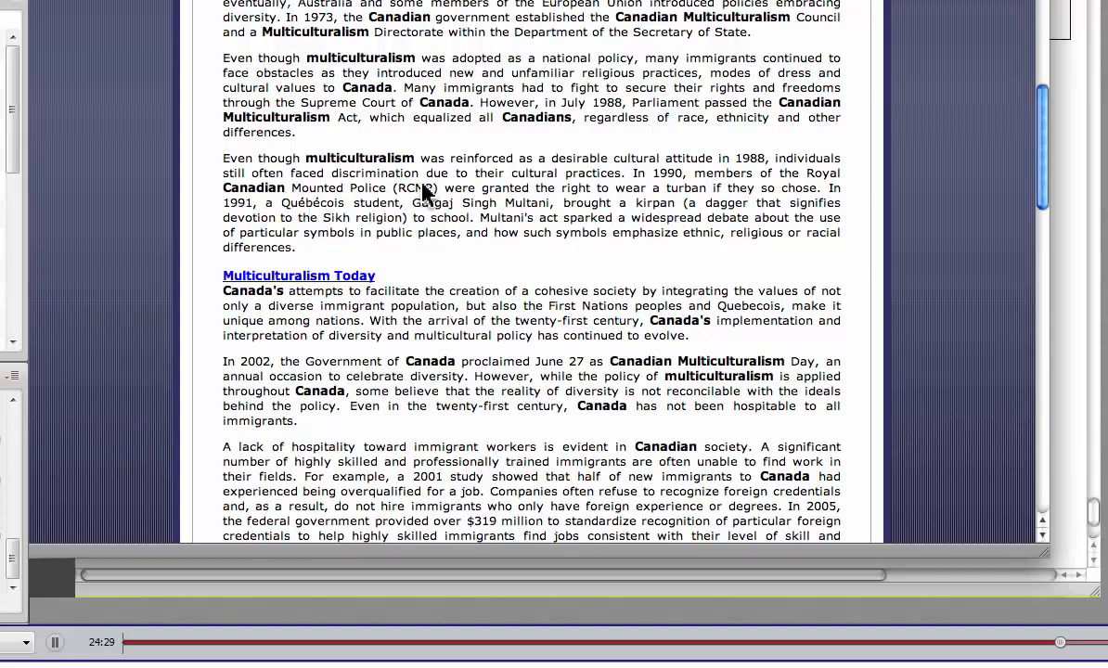
mouse_move(538, 192)
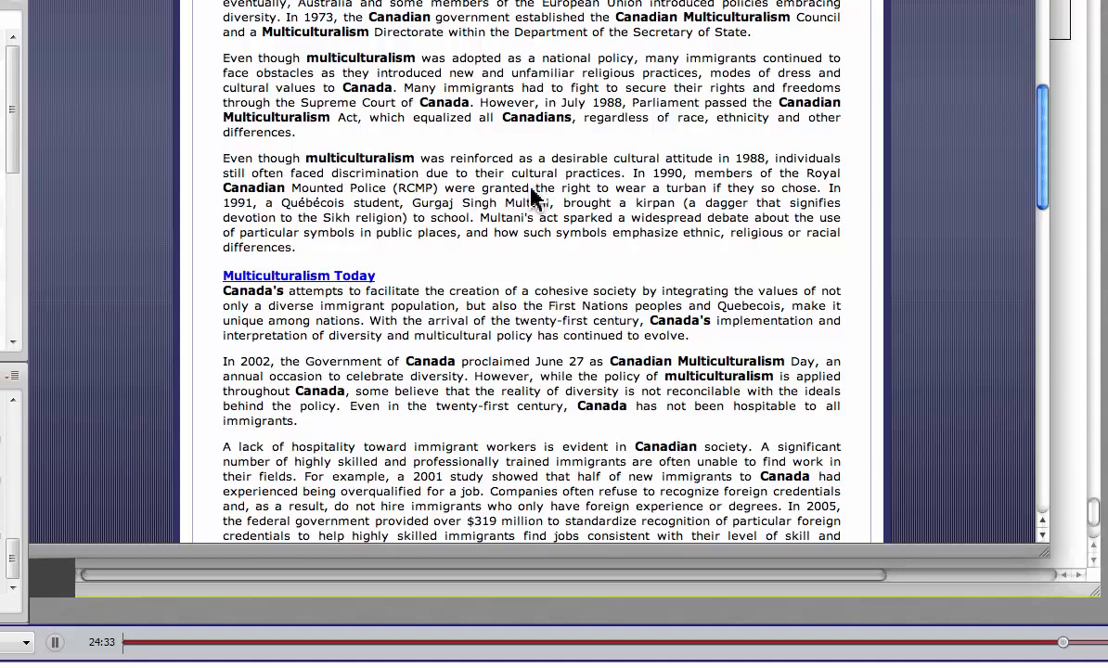
mouse_move(508, 176)
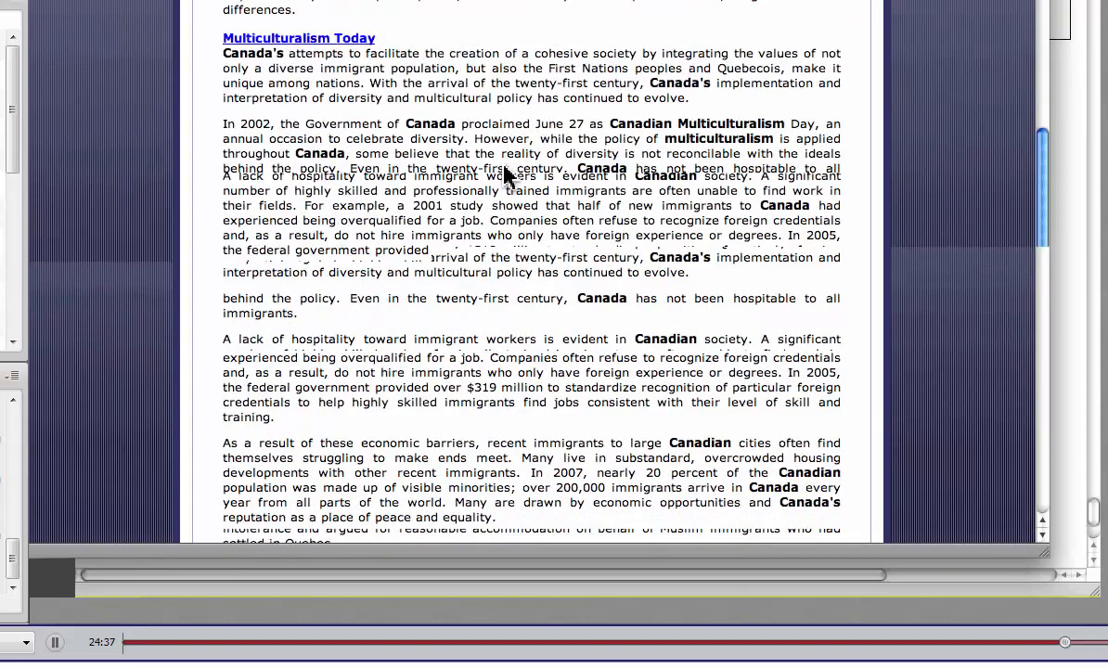
Scroll through Multiculturalism Today until the Bibliography heading appears
scroll("down", 3)
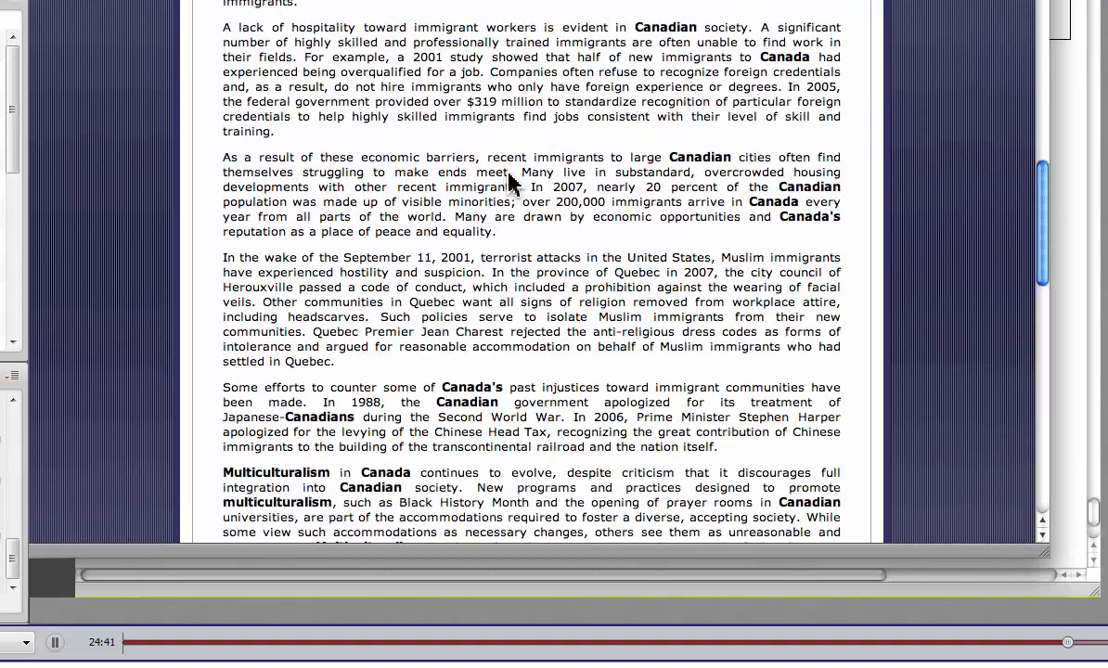
mouse_move(295, 128)
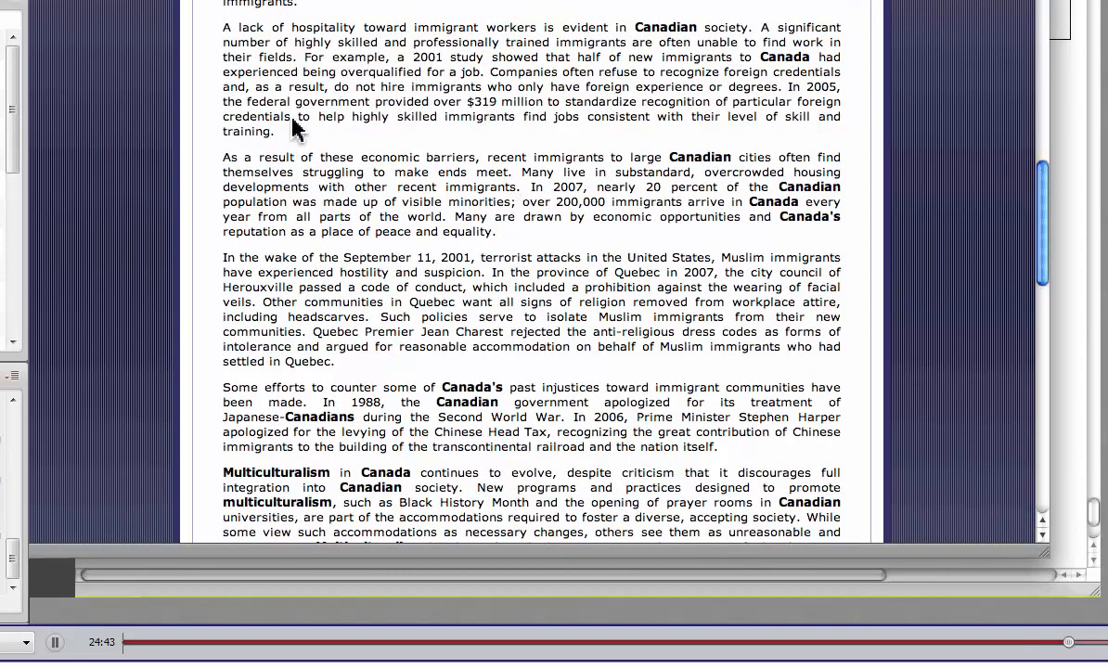
scroll("down", 3)
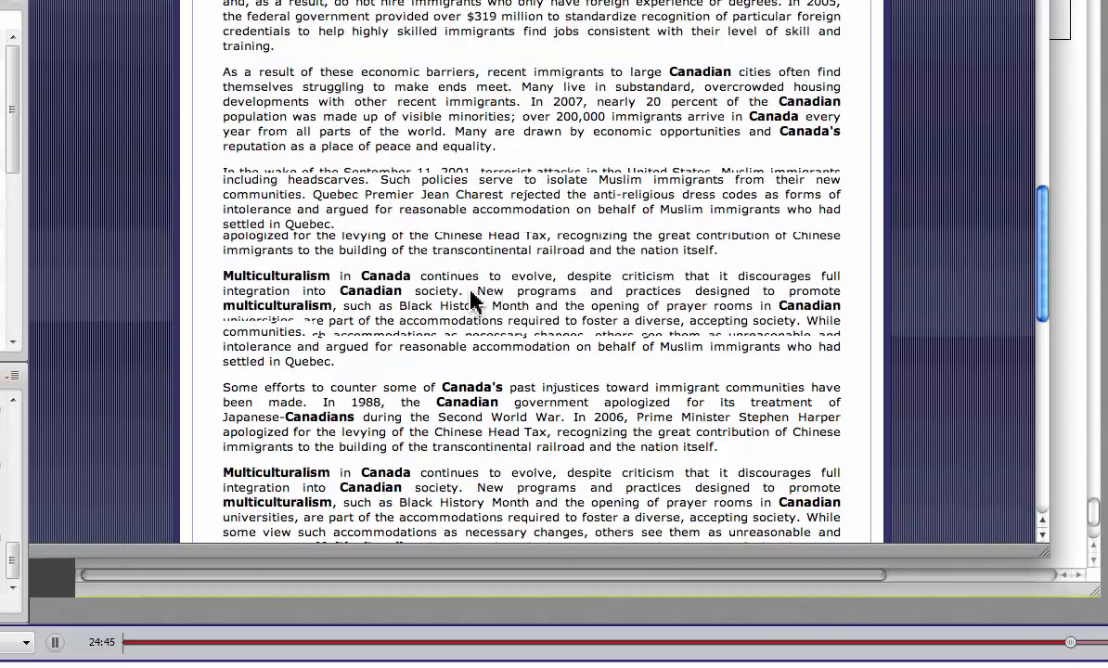
scroll("down", 3)
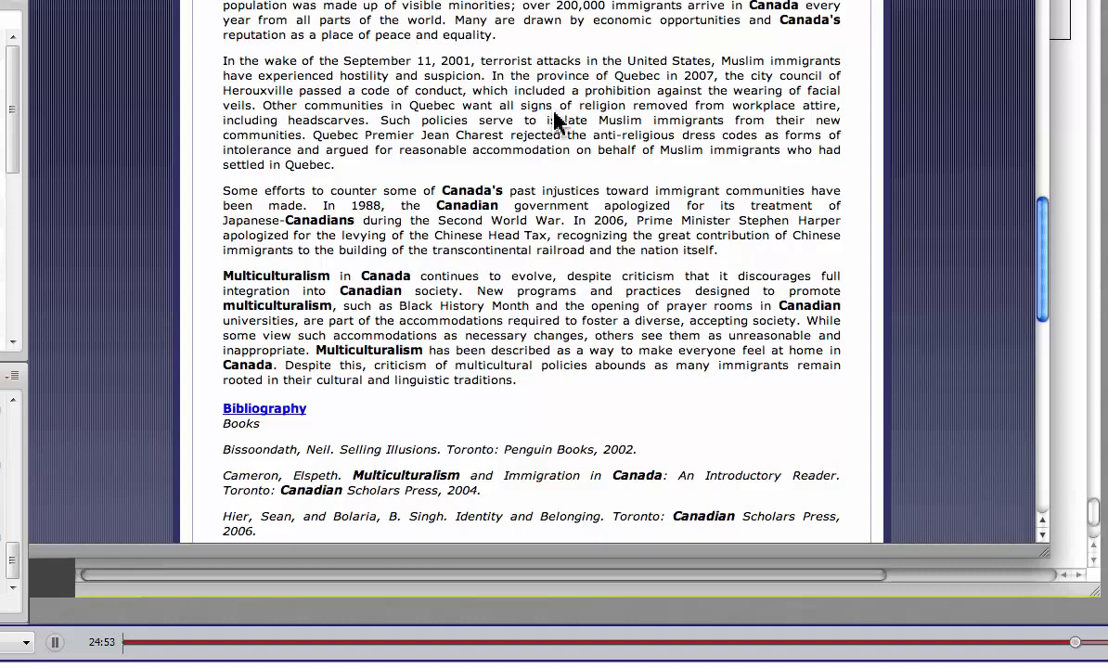
mouse_move(660, 249)
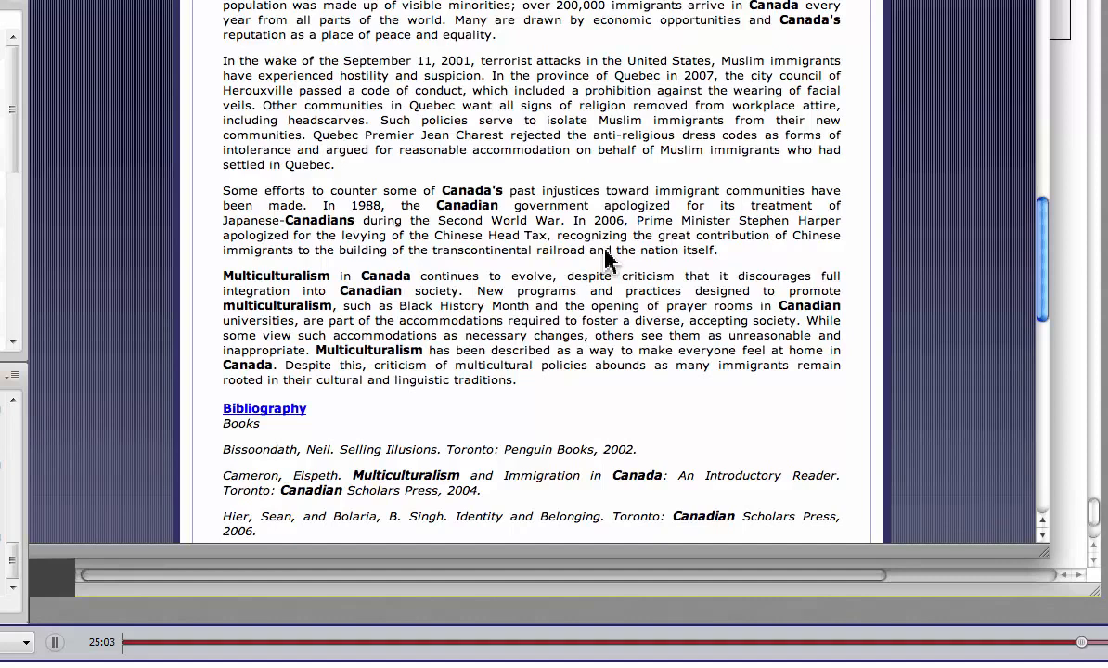
Scroll past the bibliography's books, periodicals and websites to the author credits and copyright
scroll("down", 3)
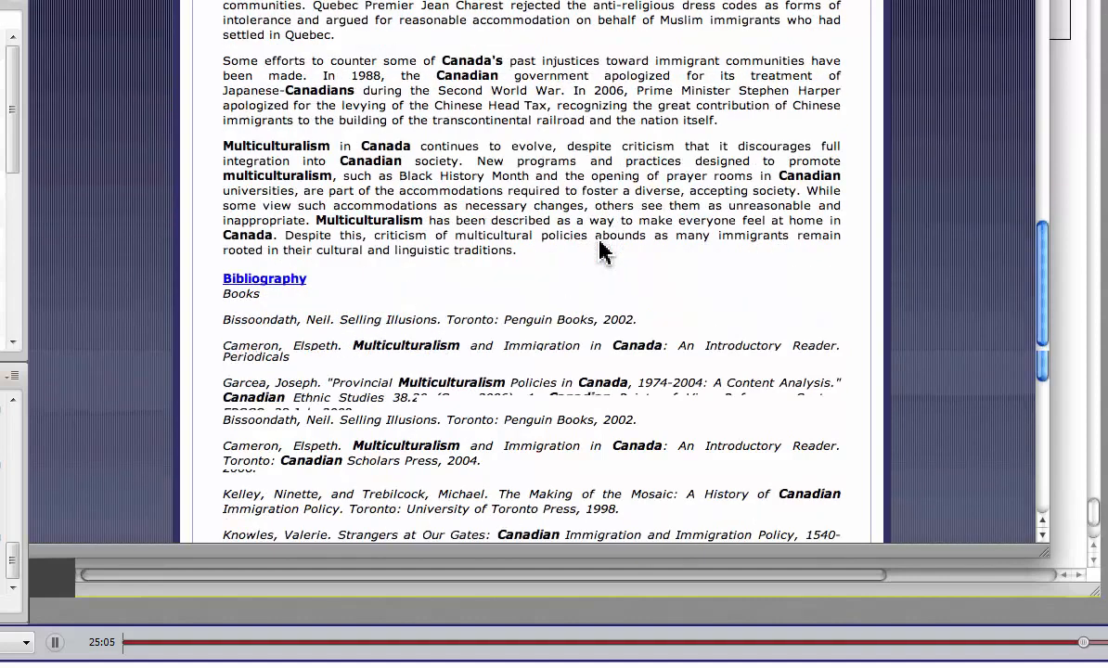
scroll("down", 3)
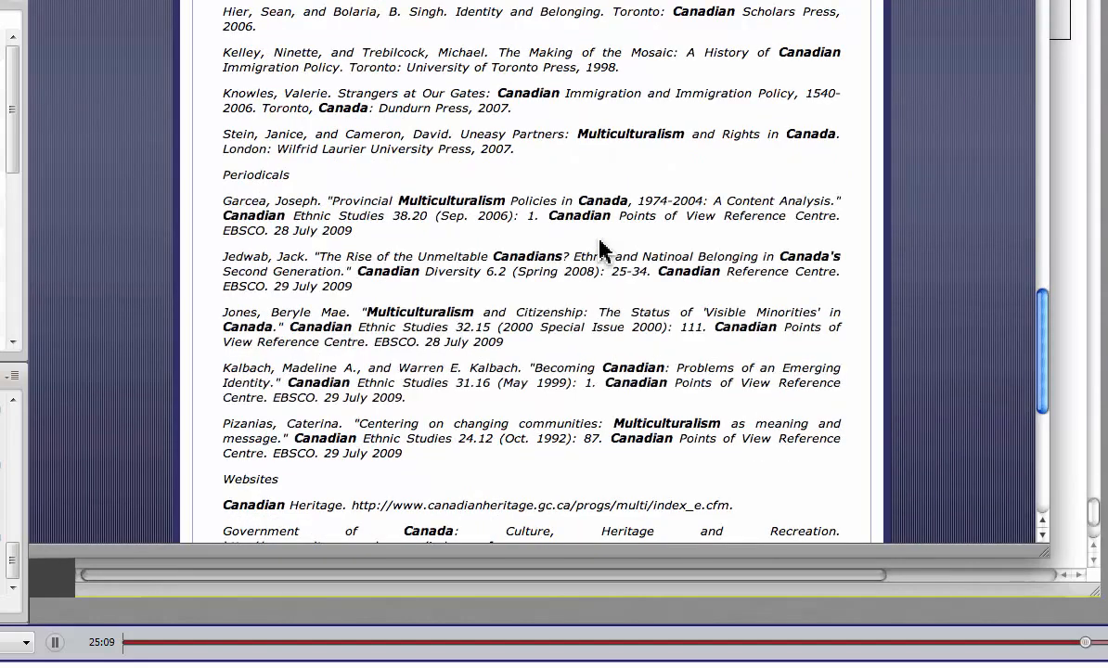
scroll("down", 3)
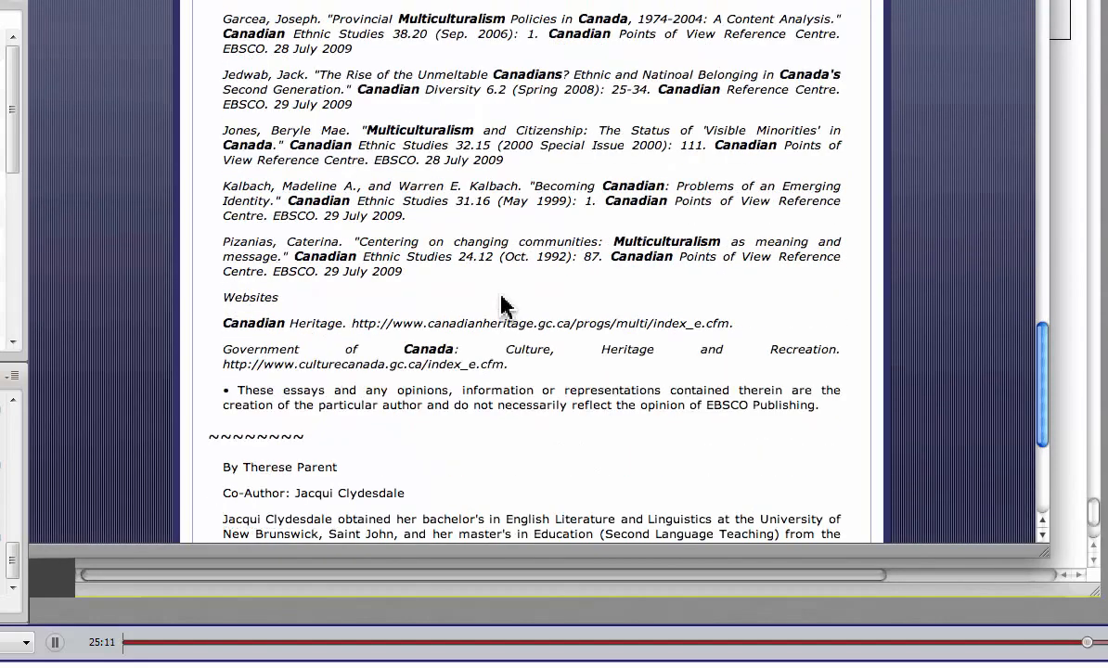
scroll("down", 3)
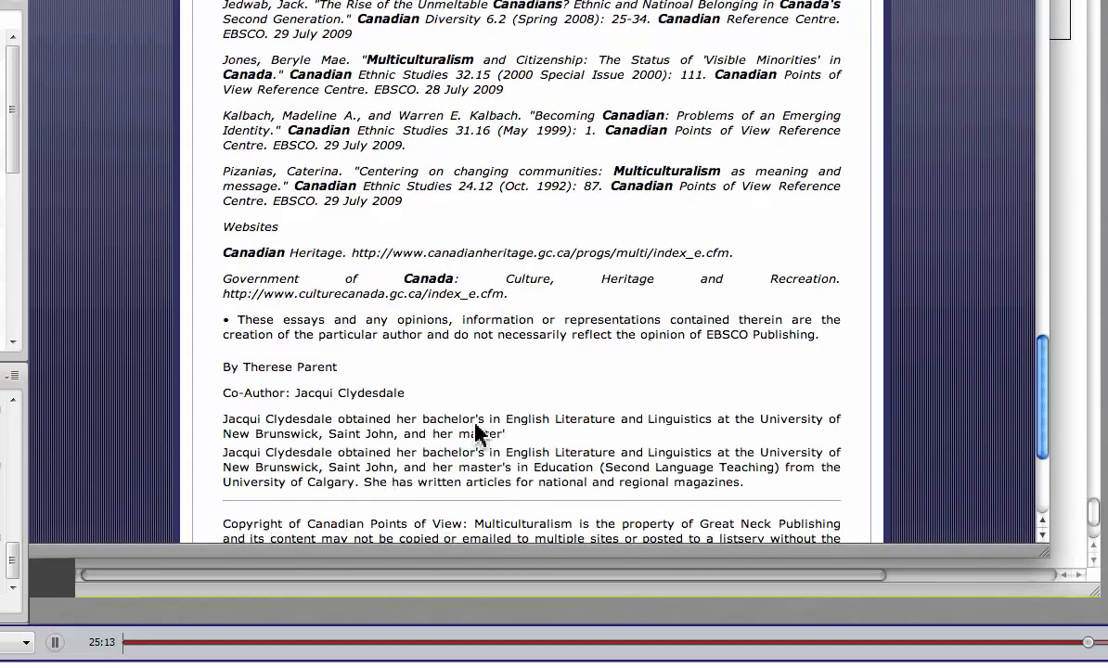
scroll("down", 3)
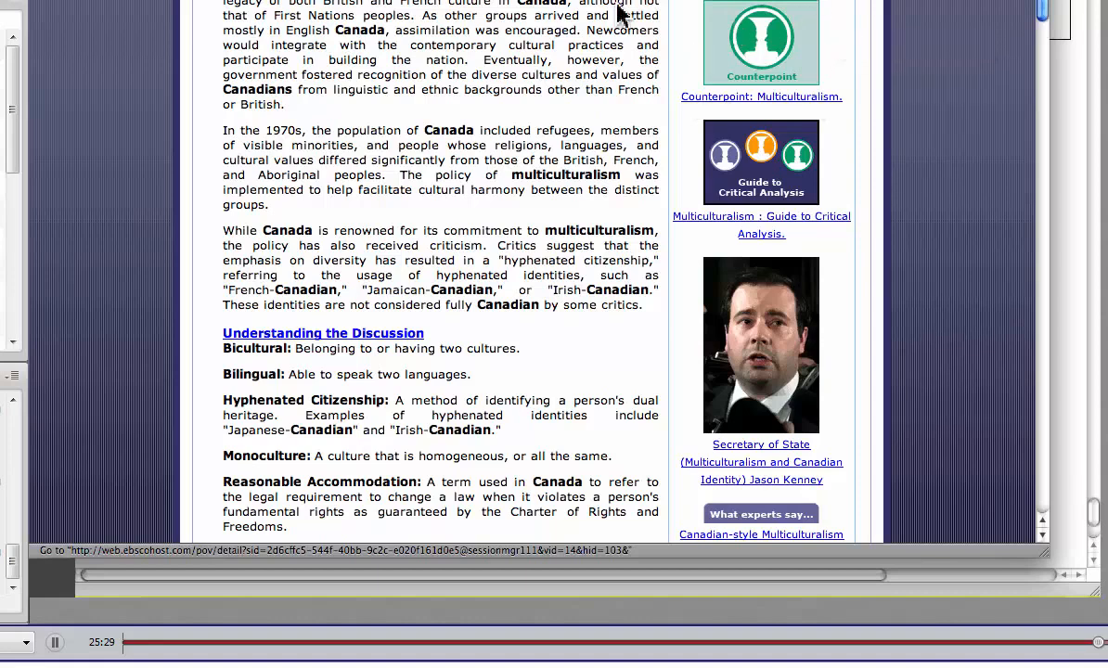
Scroll further down the multiculturalism overview article
scroll("down", 3)
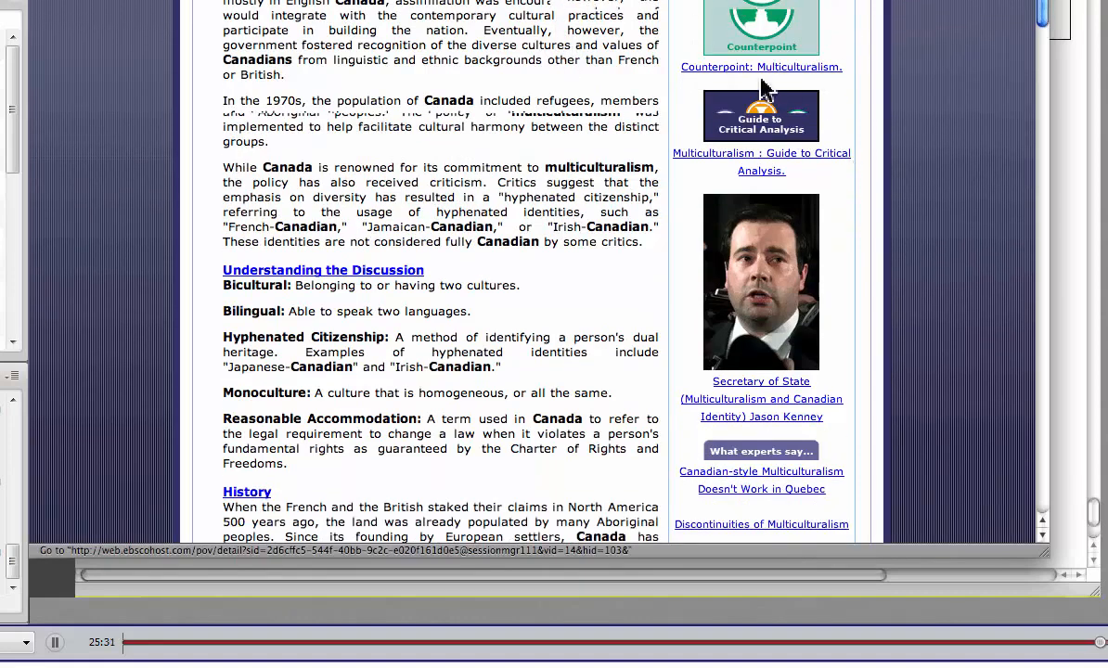
scroll("down", 3)
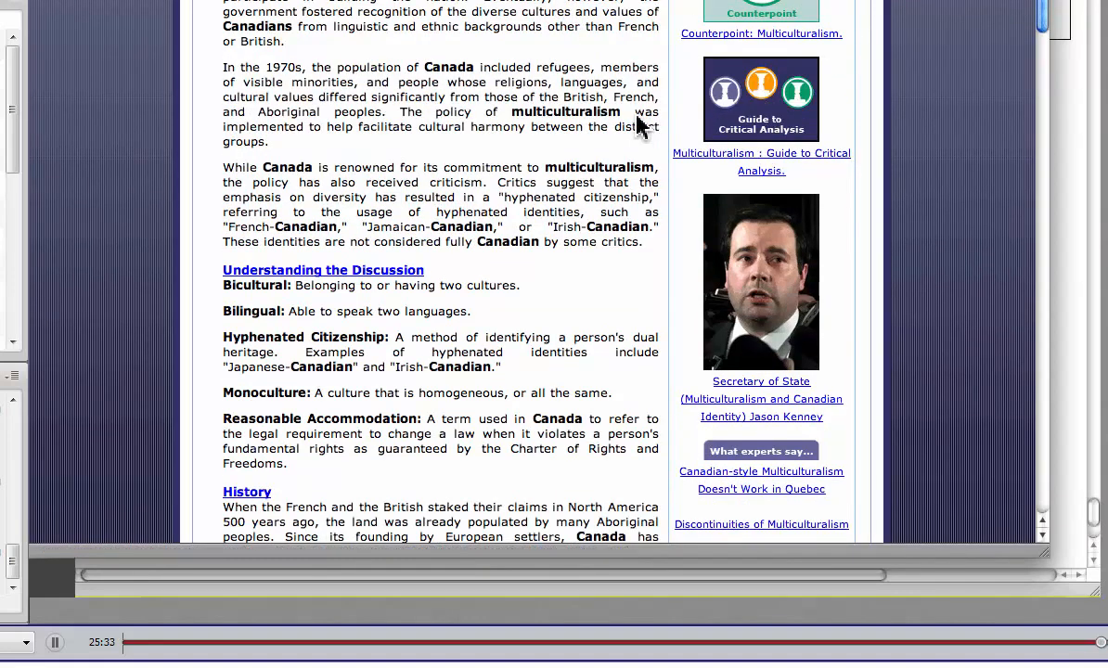
scroll("down", 3)
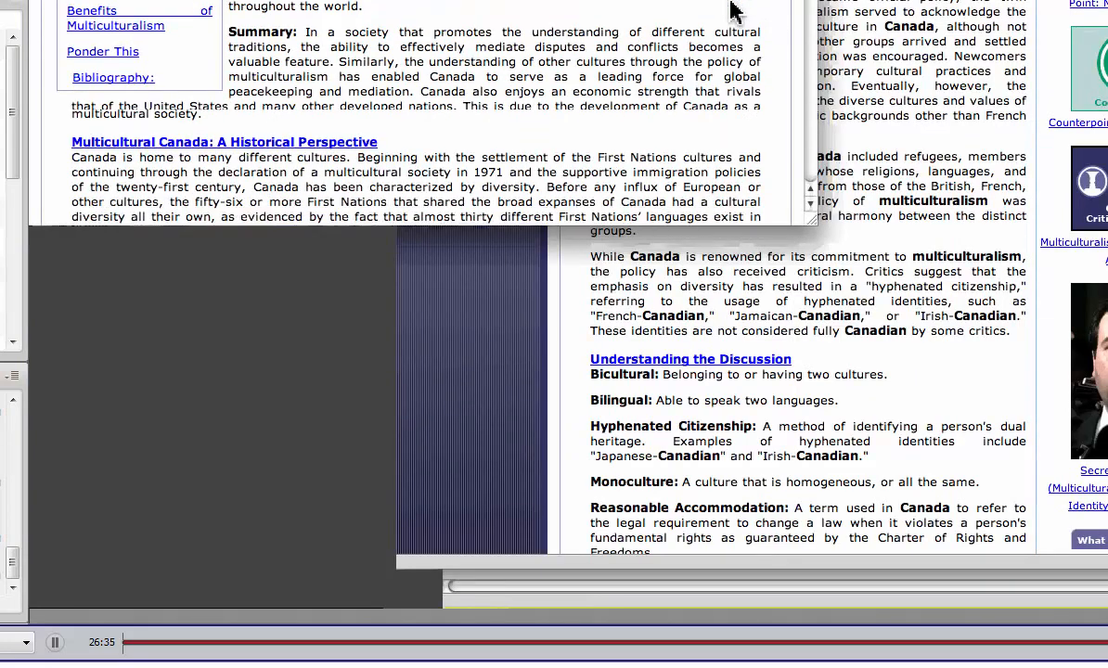
Scroll the essay to the Renneboog and Eaton author biographies and copyright notice
scroll("down", 3)
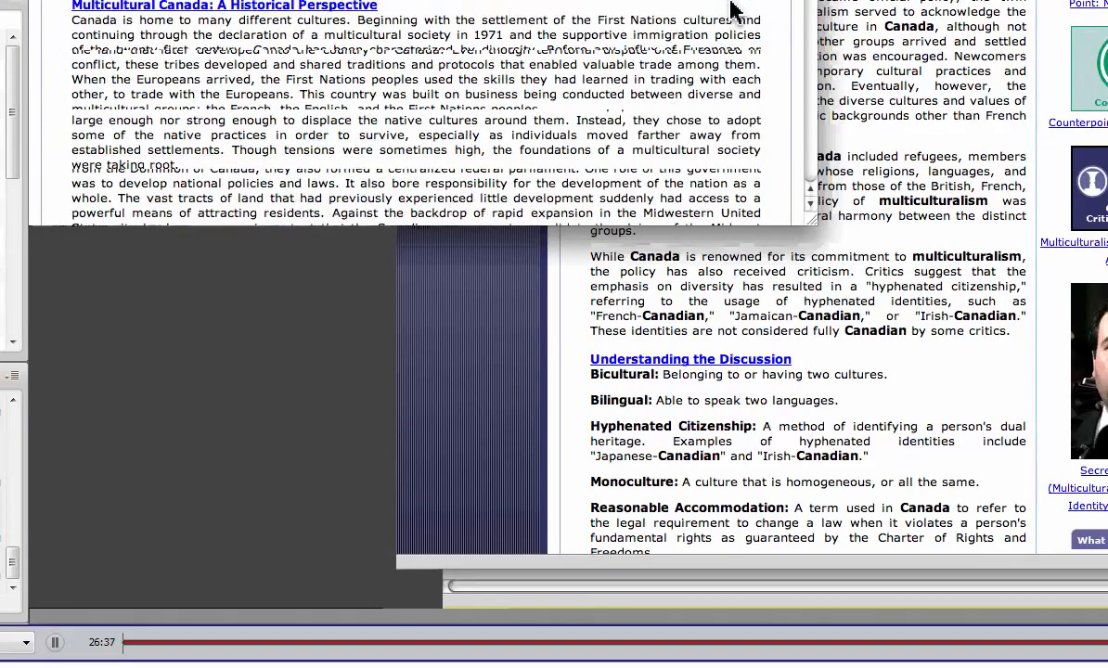
scroll("down", 3)
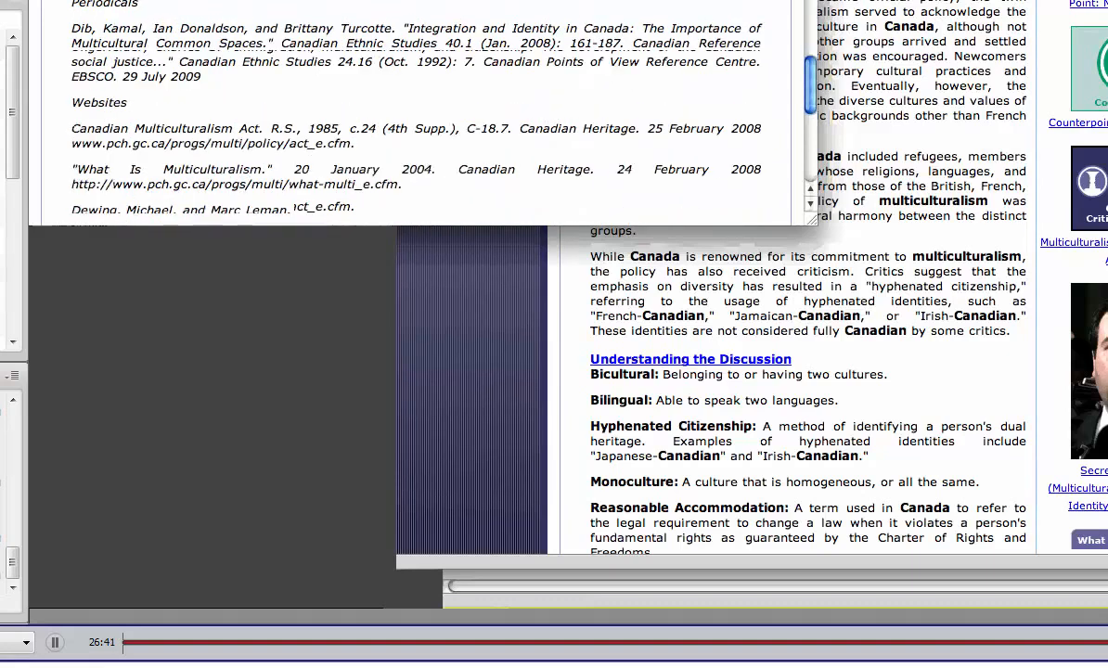
scroll("down", 3)
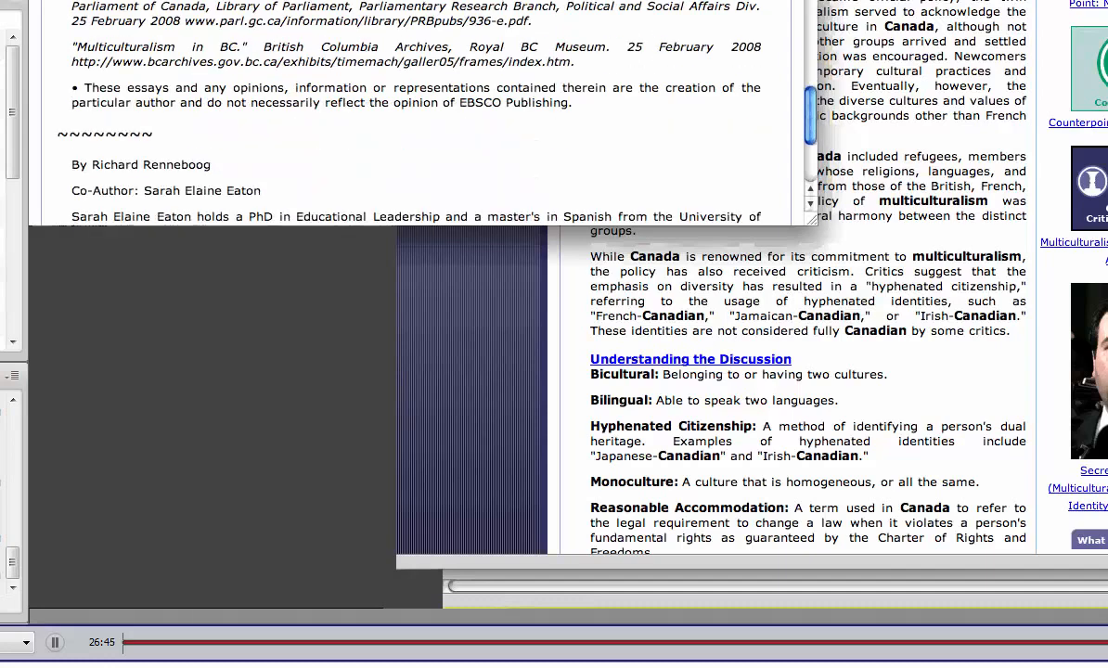
scroll("down", 3)
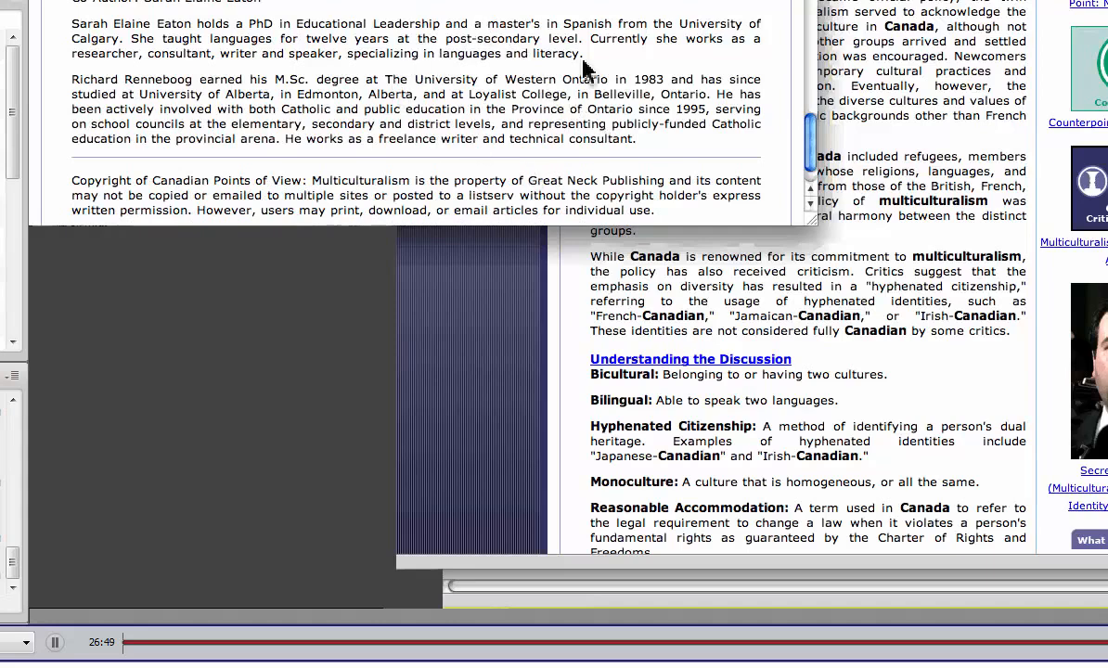
mouse_move(466, 125)
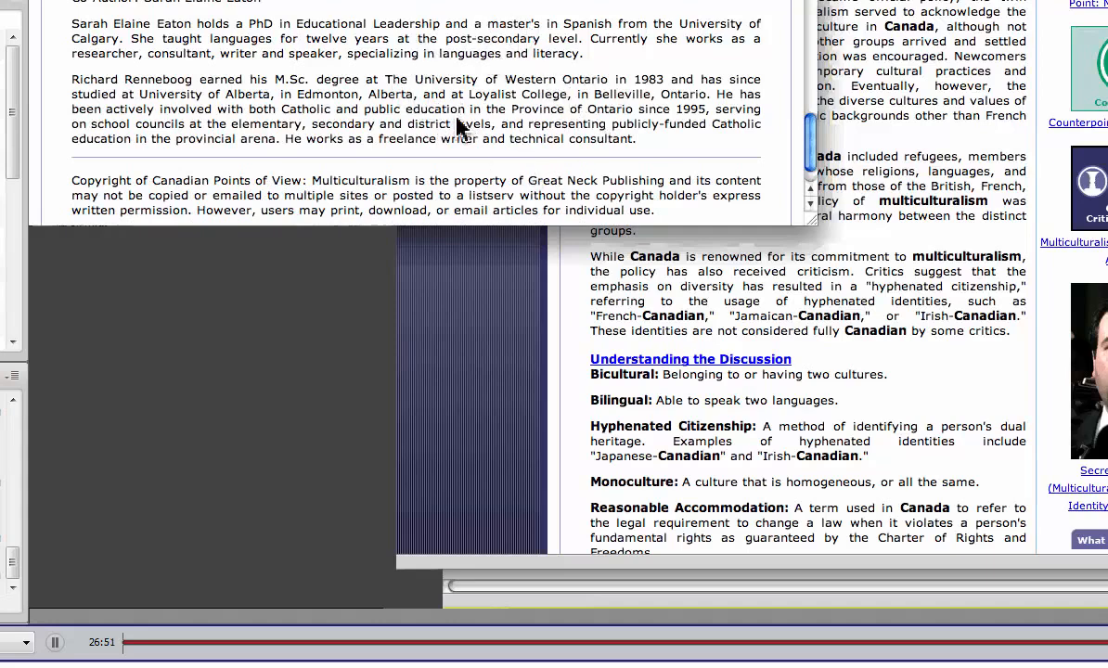
mouse_move(473, 127)
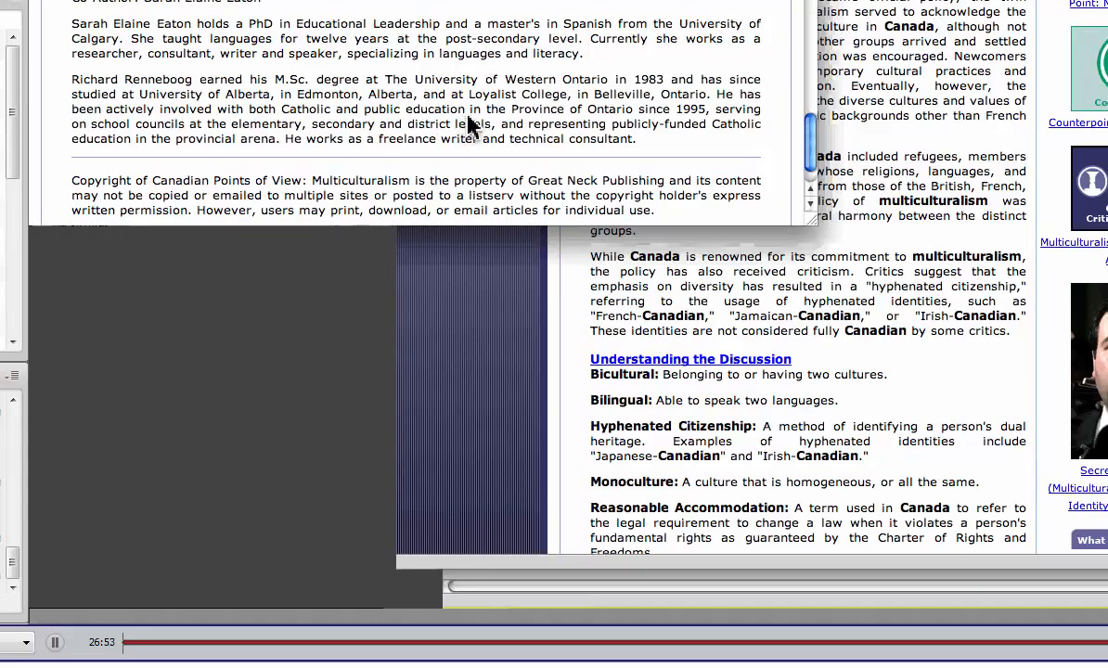
mouse_move(357, 18)
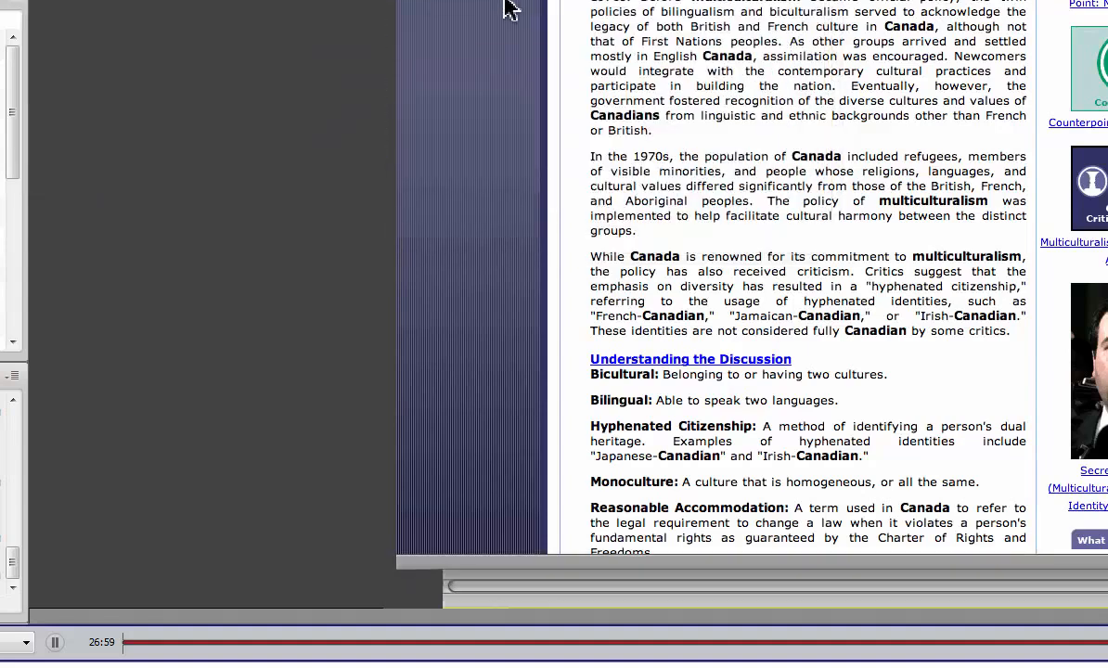
mouse_move(662, 126)
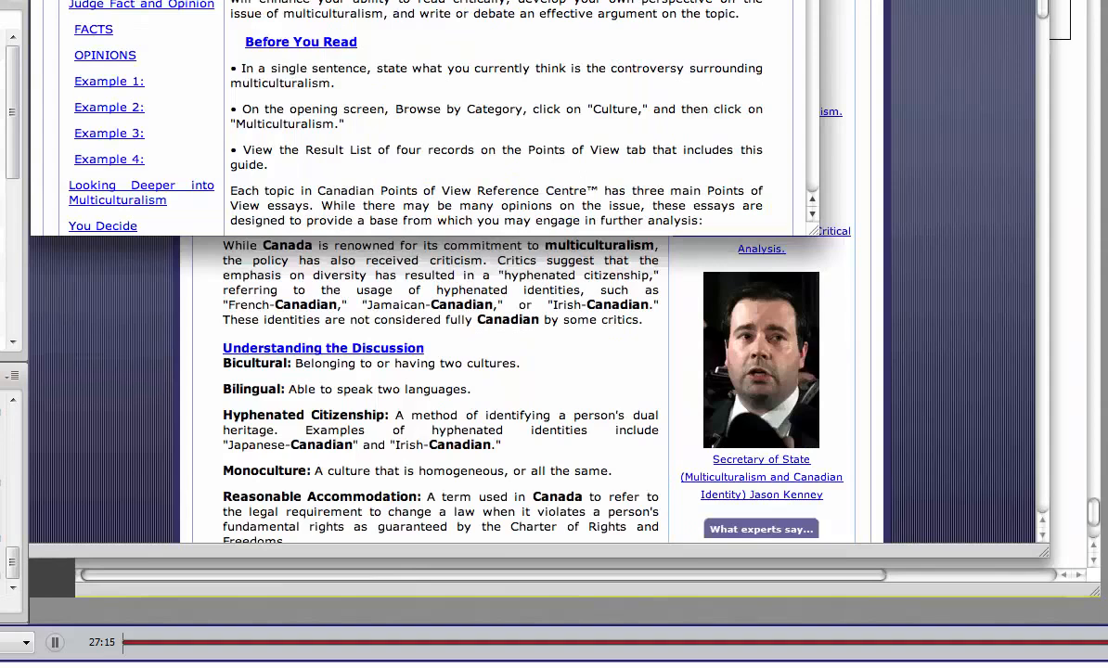
mouse_move(444, 72)
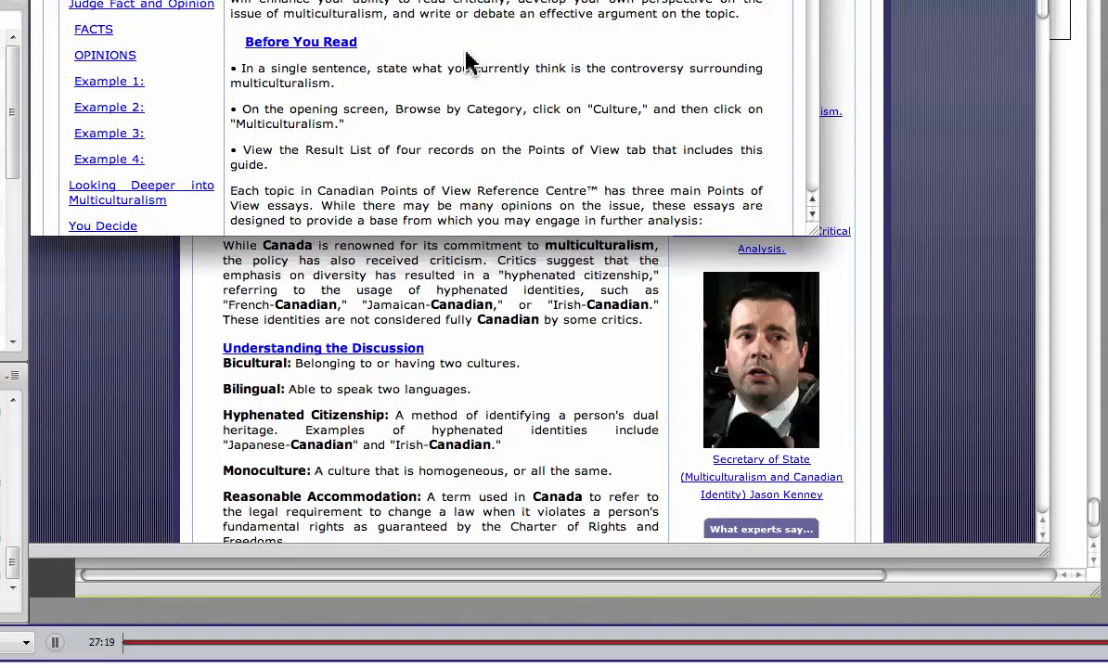
mouse_move(492, 60)
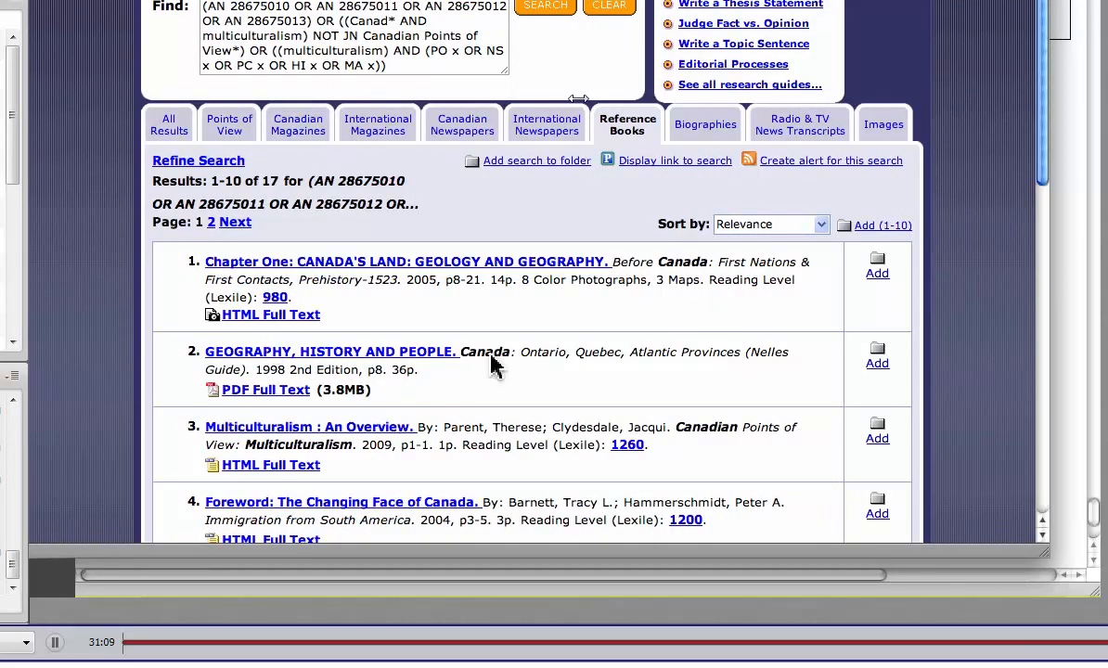
Scroll through the 17 Reference Books results for multiculturalism
scroll("down", 3)
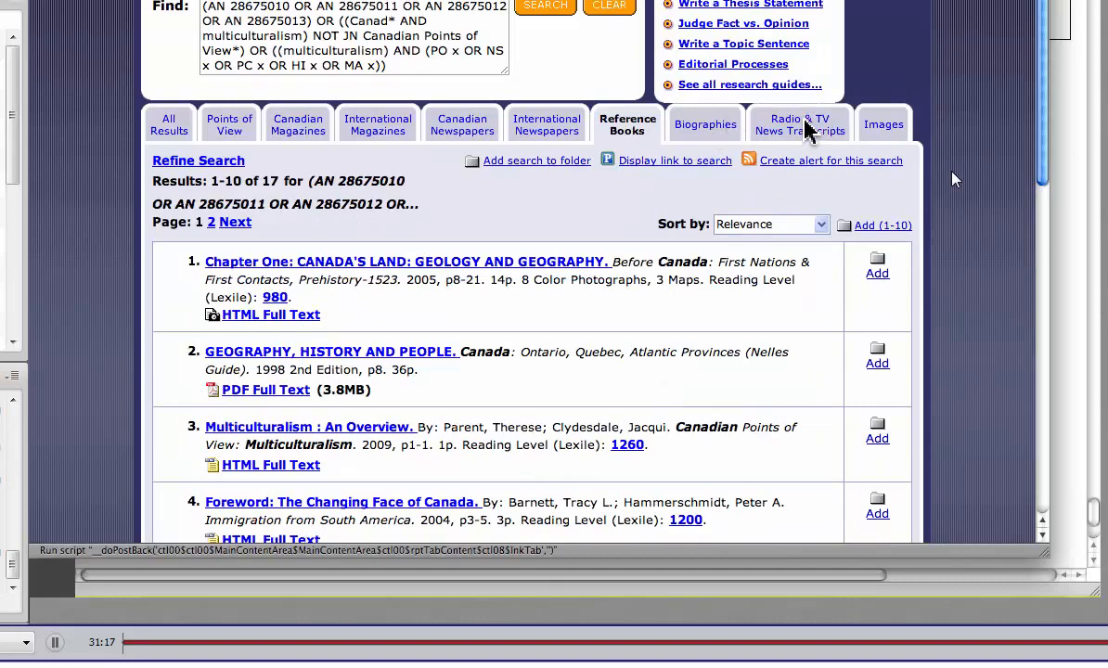
Show the 36 Radio & TV News Transcripts results, then the Images results
left_click(797, 124)
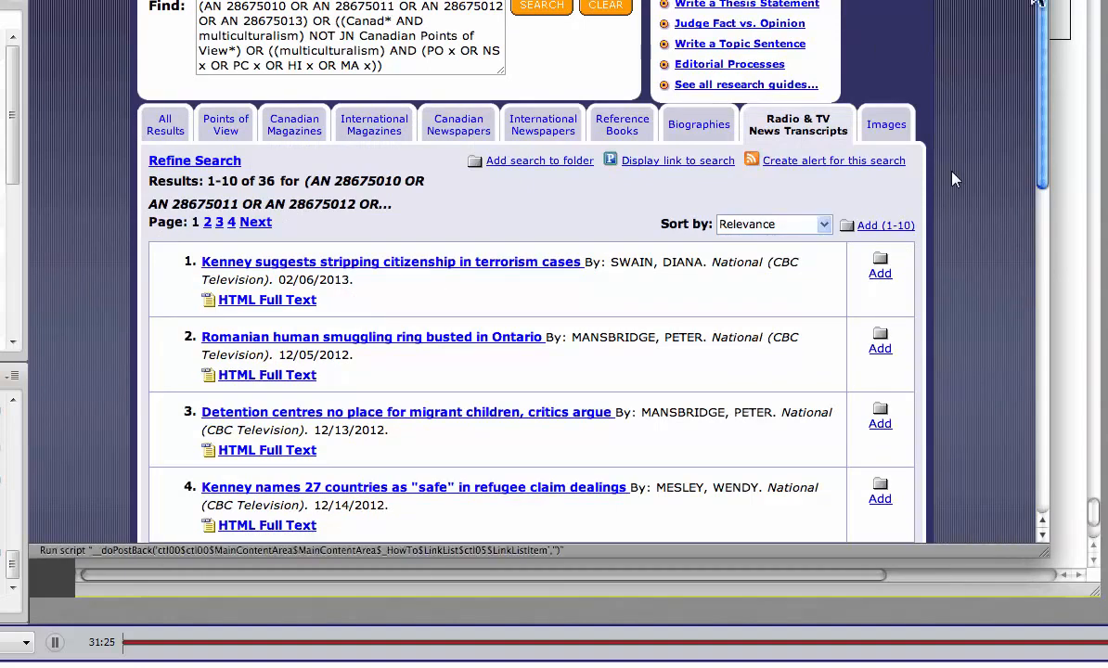
left_click(887, 123)
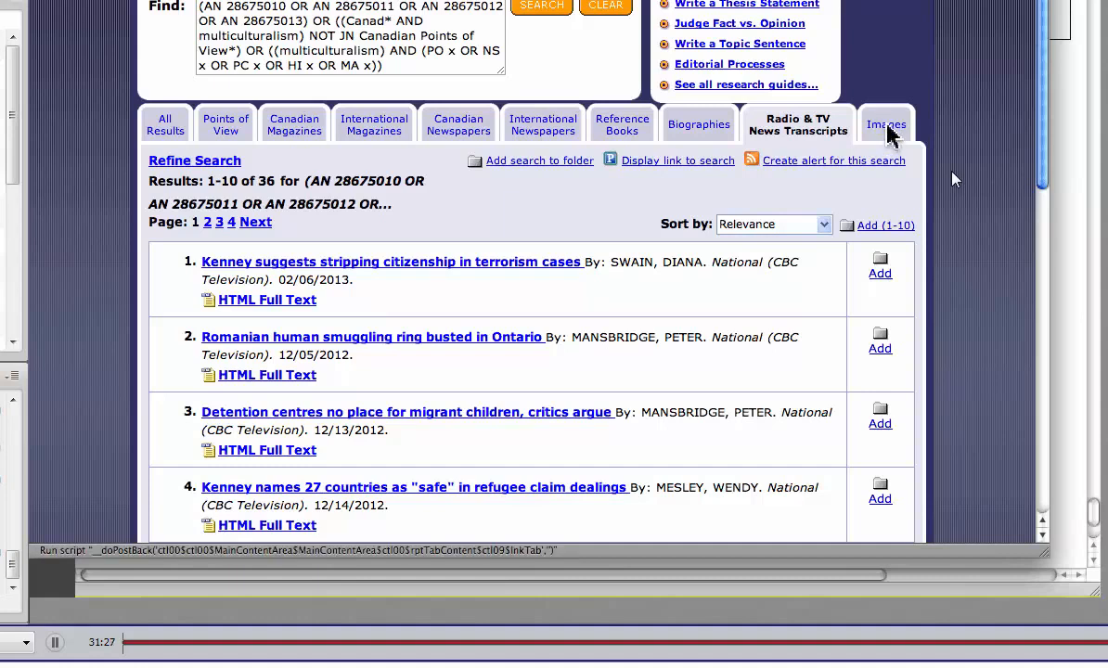